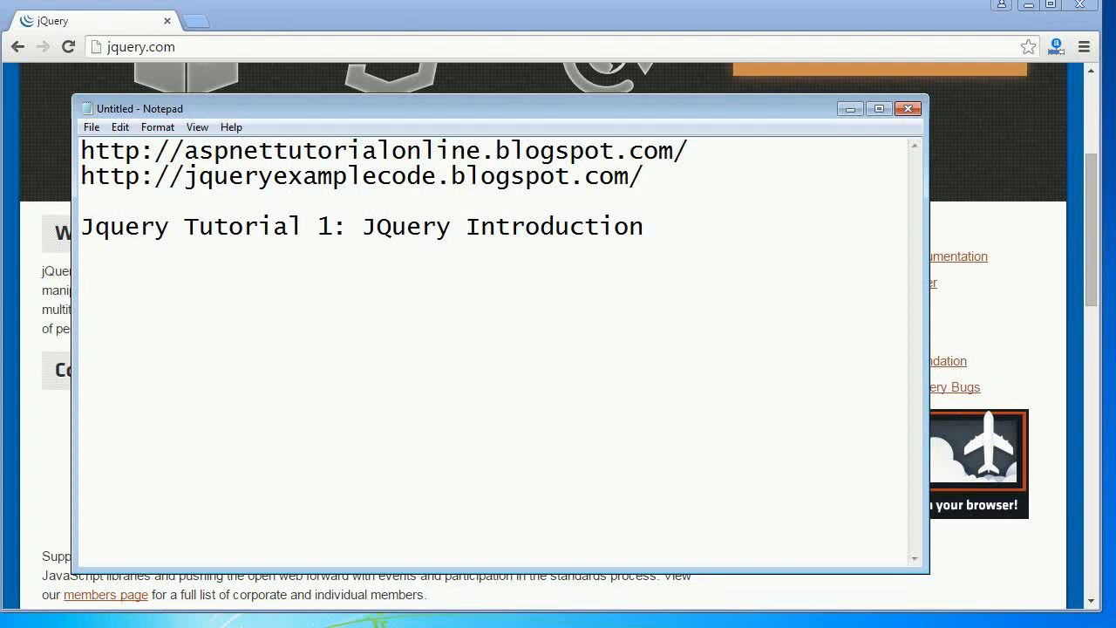
- Put away the Notepad tutorial notes so the jQuery.com home page shows in Chrome
click(642, 176)
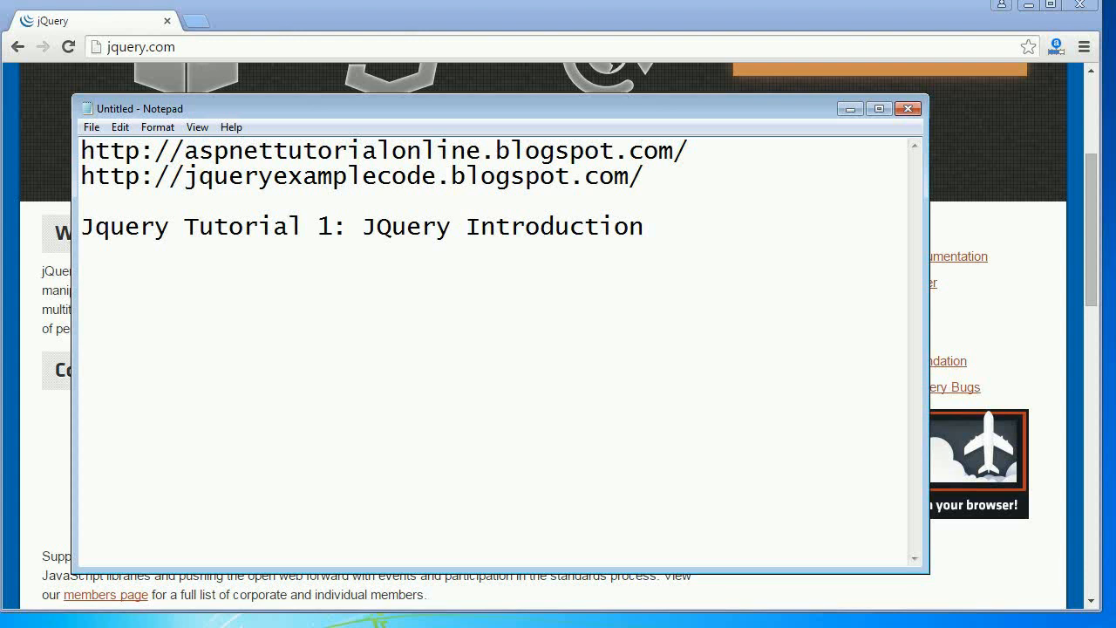
click(645, 175)
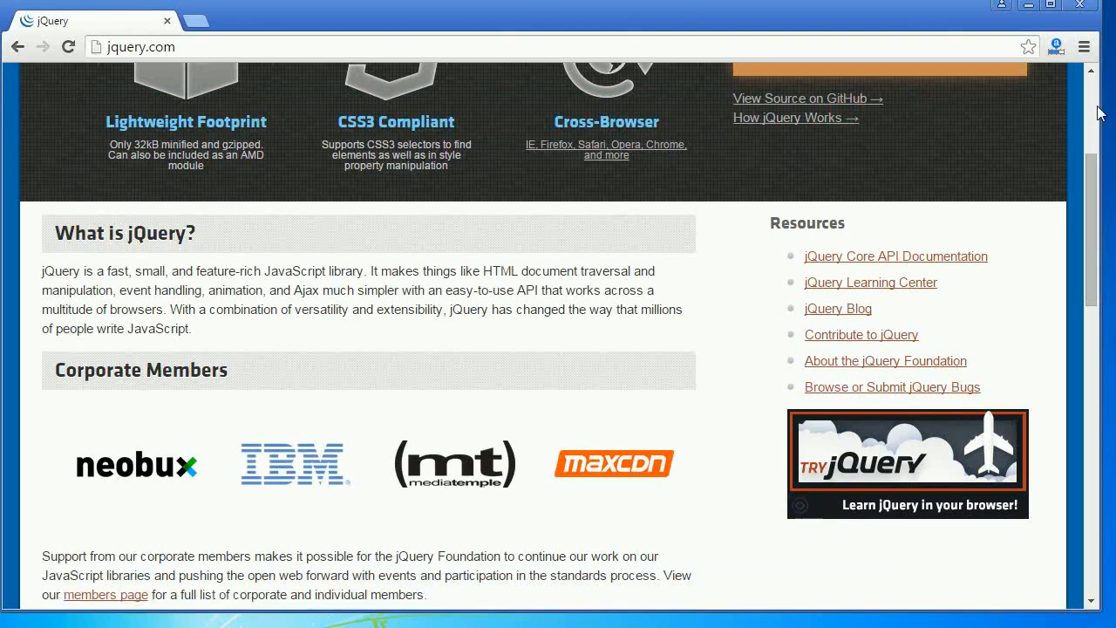
scroll(up, 3)
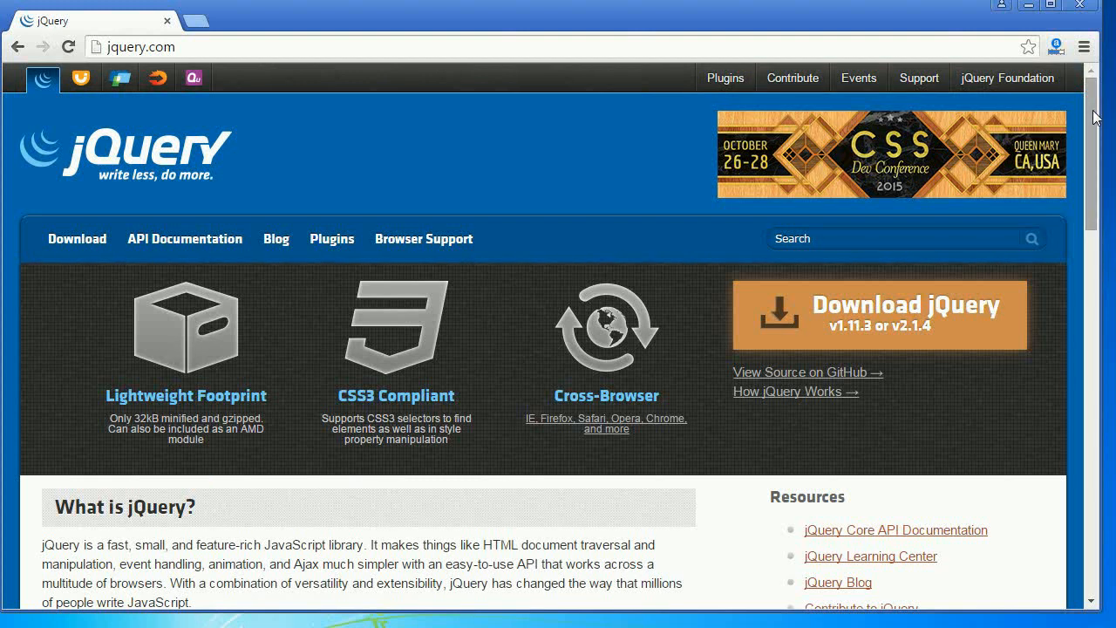
scroll(down, 3)
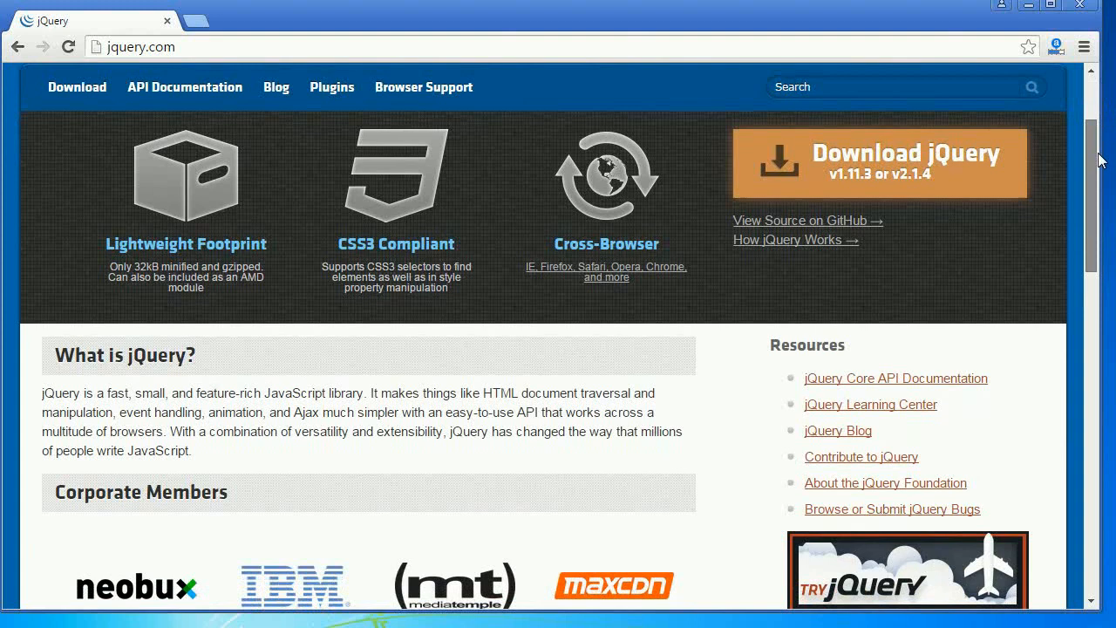
scroll(down, 3)
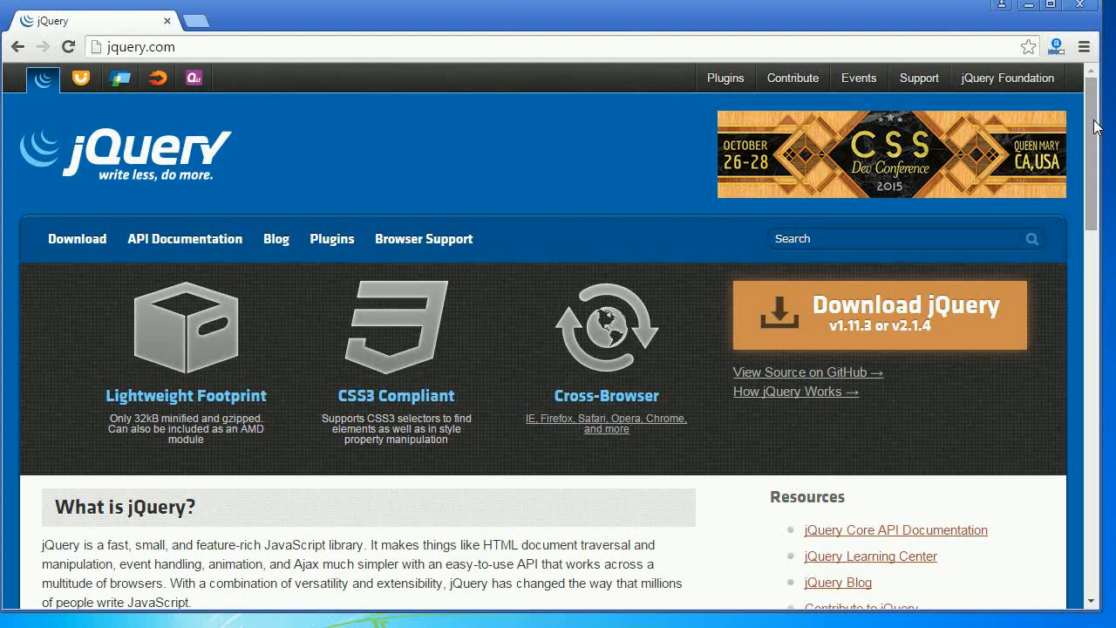
mouse_move(945, 356)
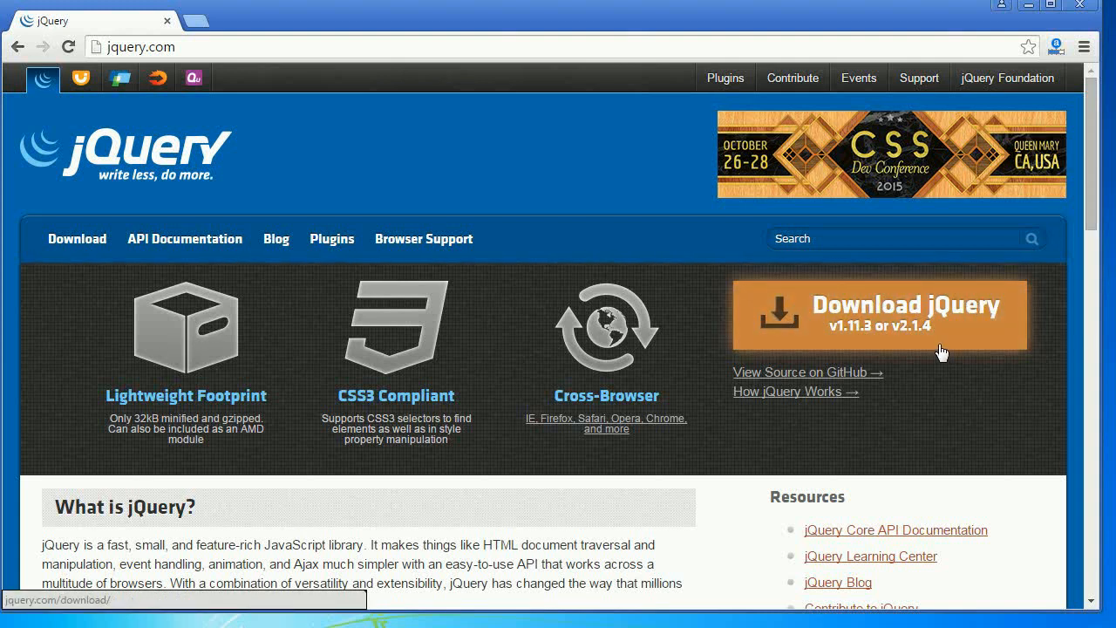
mouse_move(893, 340)
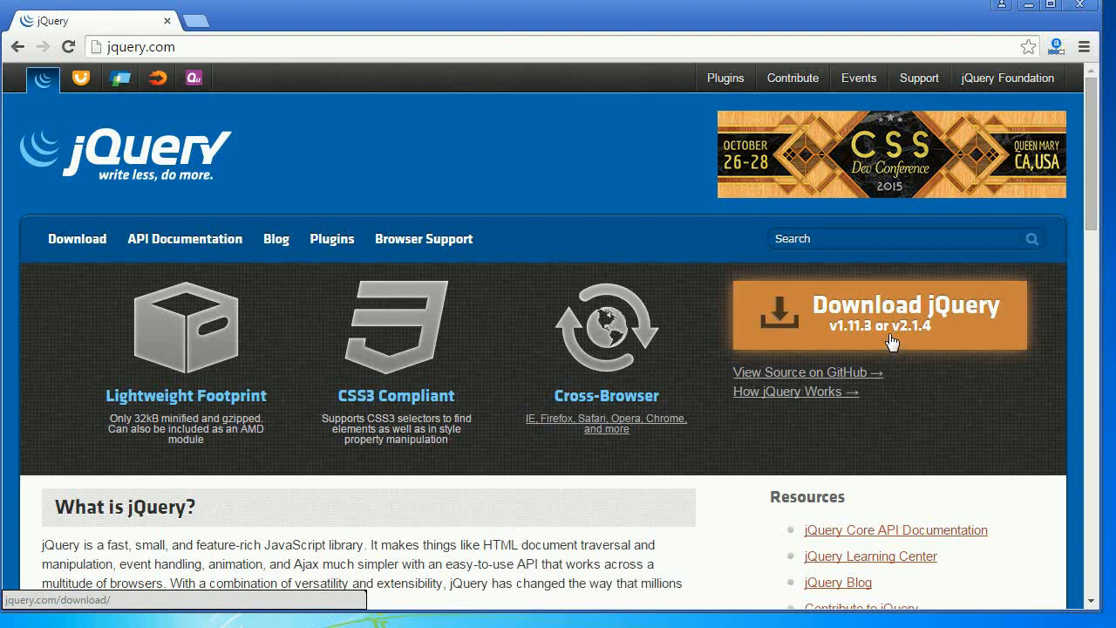
mouse_move(881, 333)
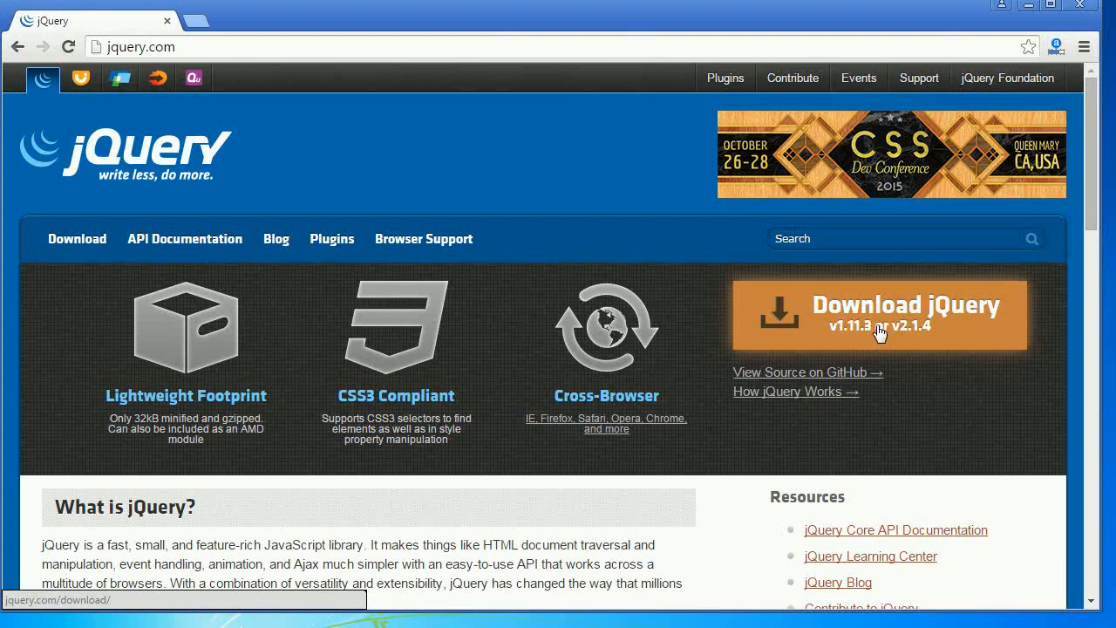
mouse_move(77, 238)
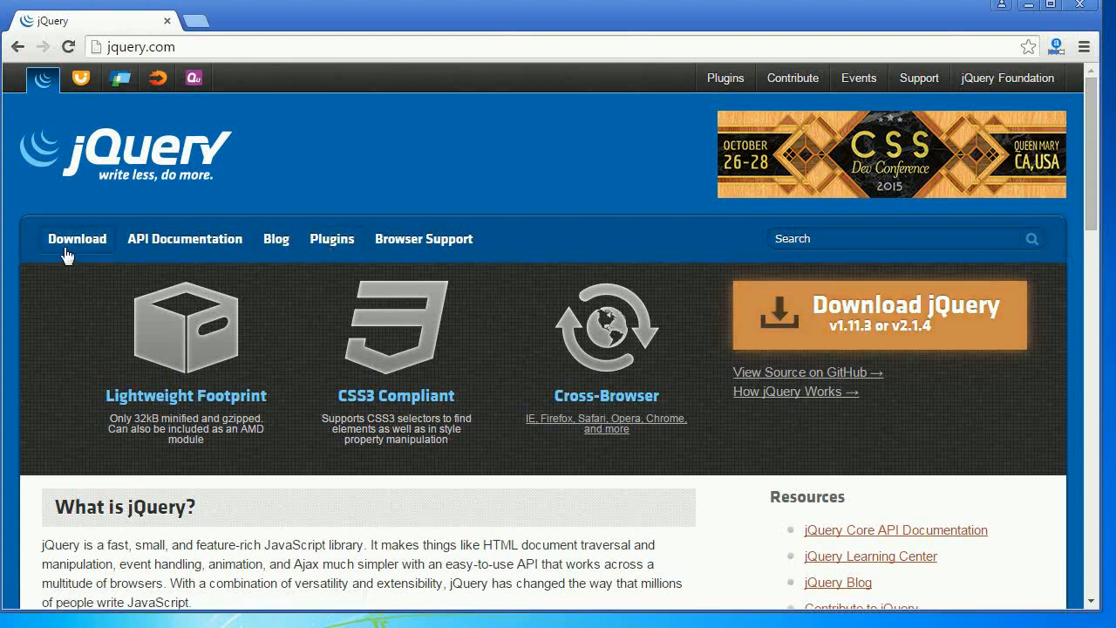
- Go to the jQuery download page from the site navigation bar
click(77, 237)
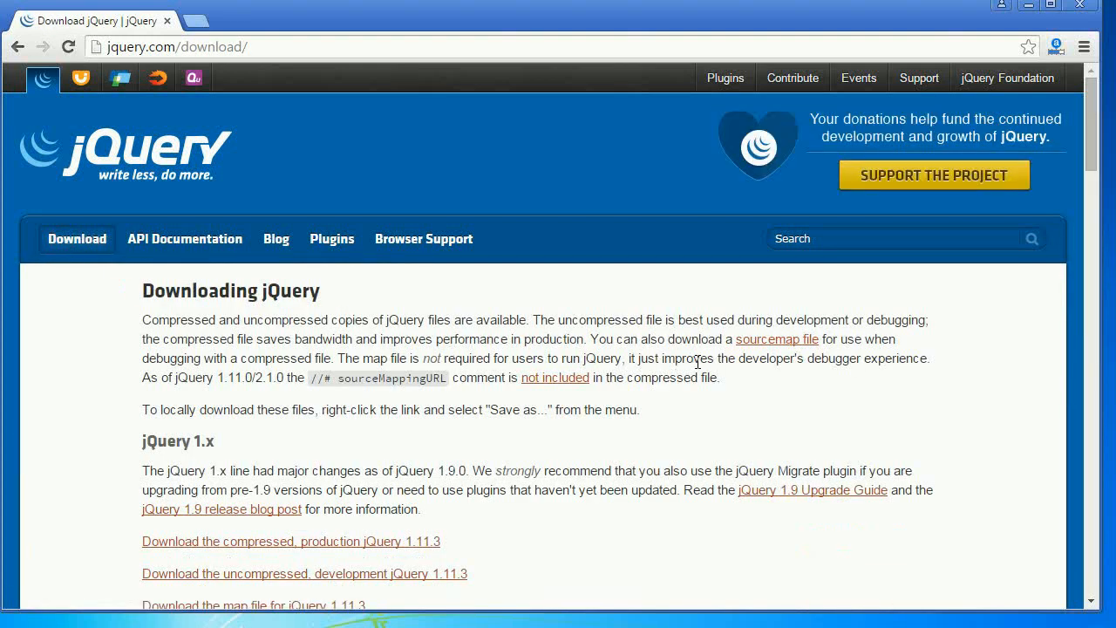
mouse_move(1068, 282)
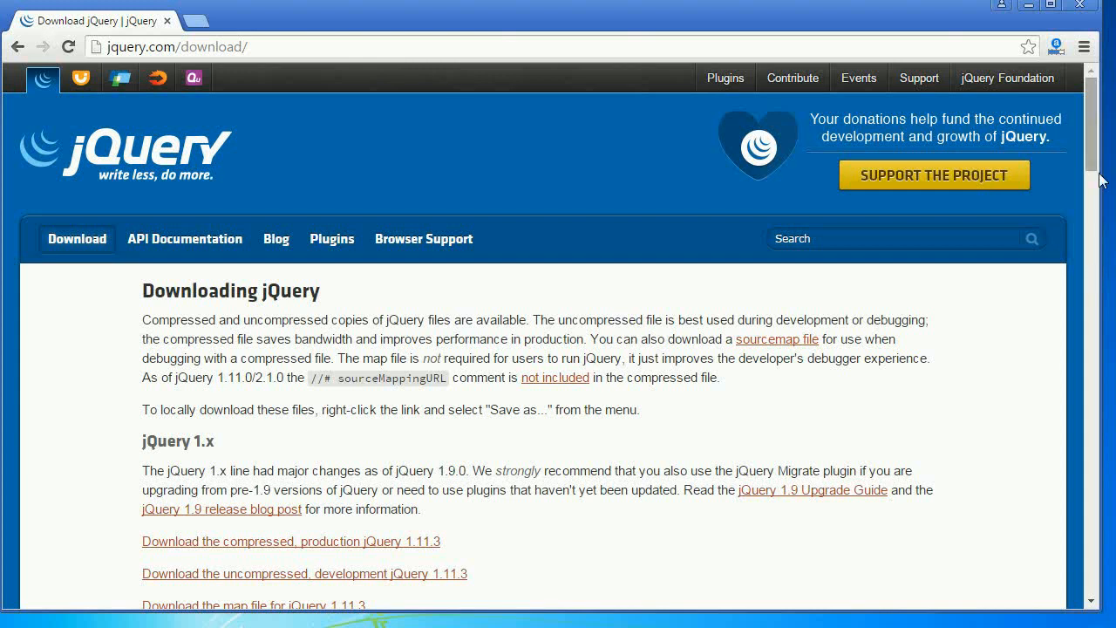
- Read down past the jQuery 1.11.3 links and Bower section to the jQuery Migrate Plugin section
scroll(down, 3)
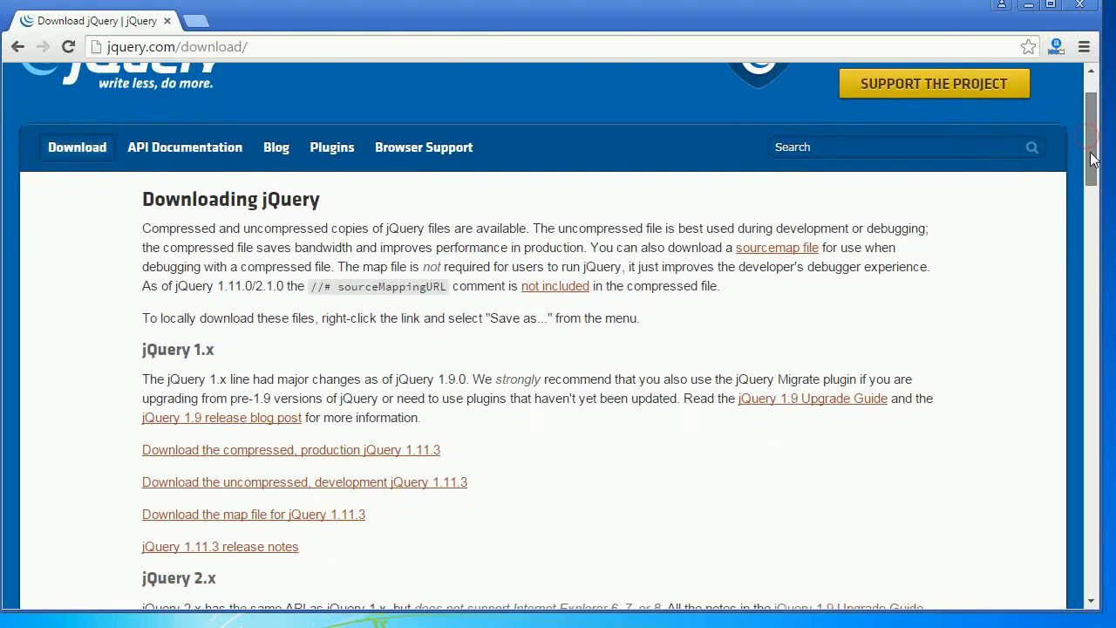
scroll(down, 3)
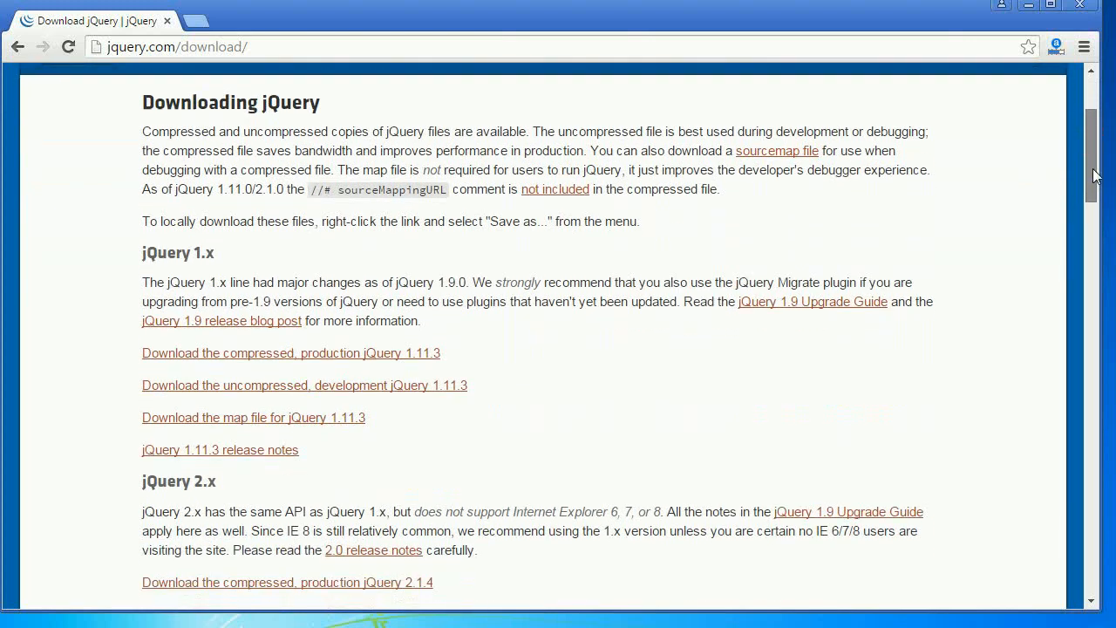
scroll(down, 3)
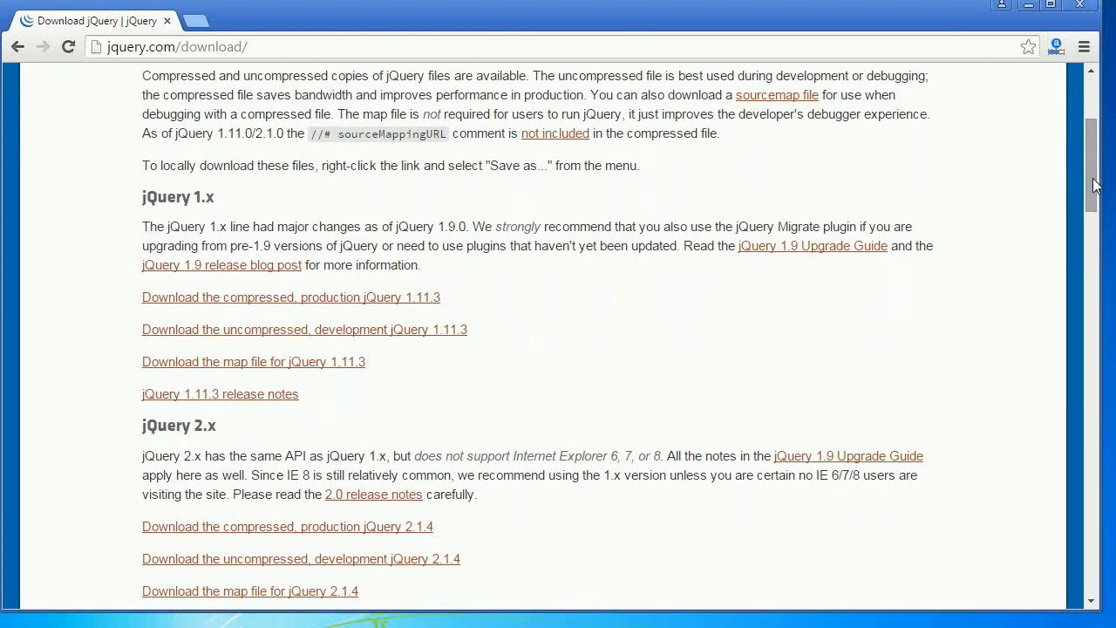
drag(272, 266, 466, 329)
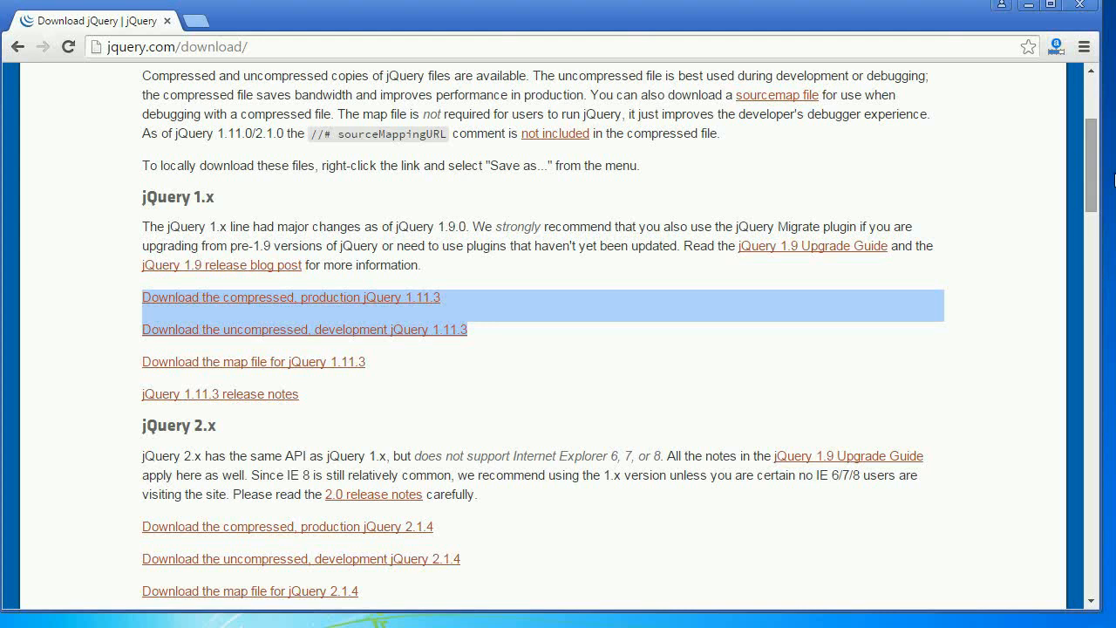
scroll(down, 3)
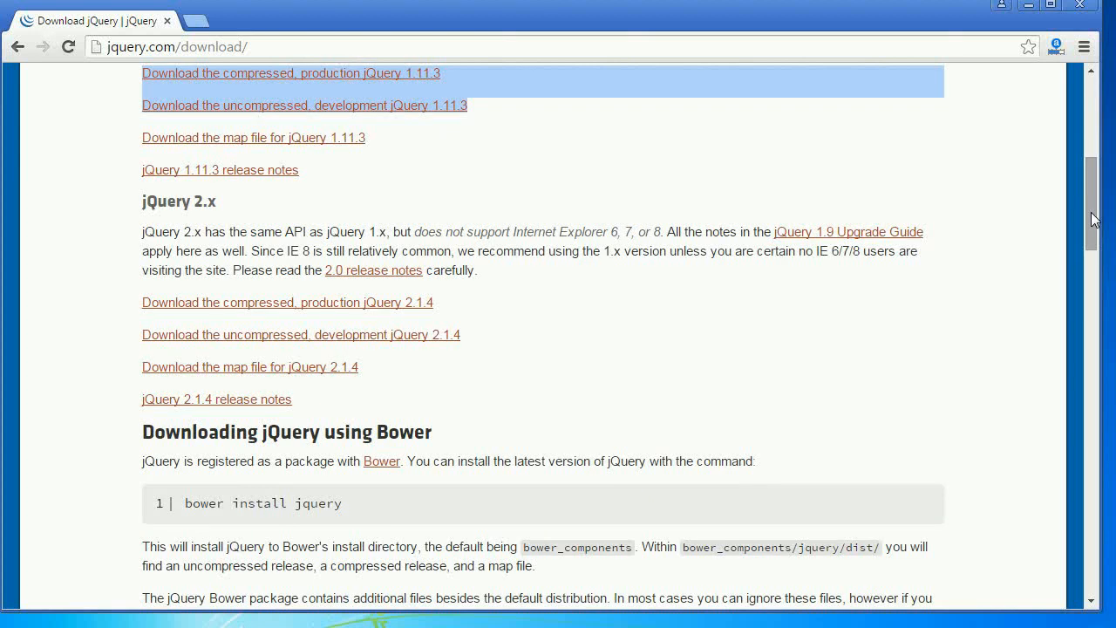
scroll(down, 3)
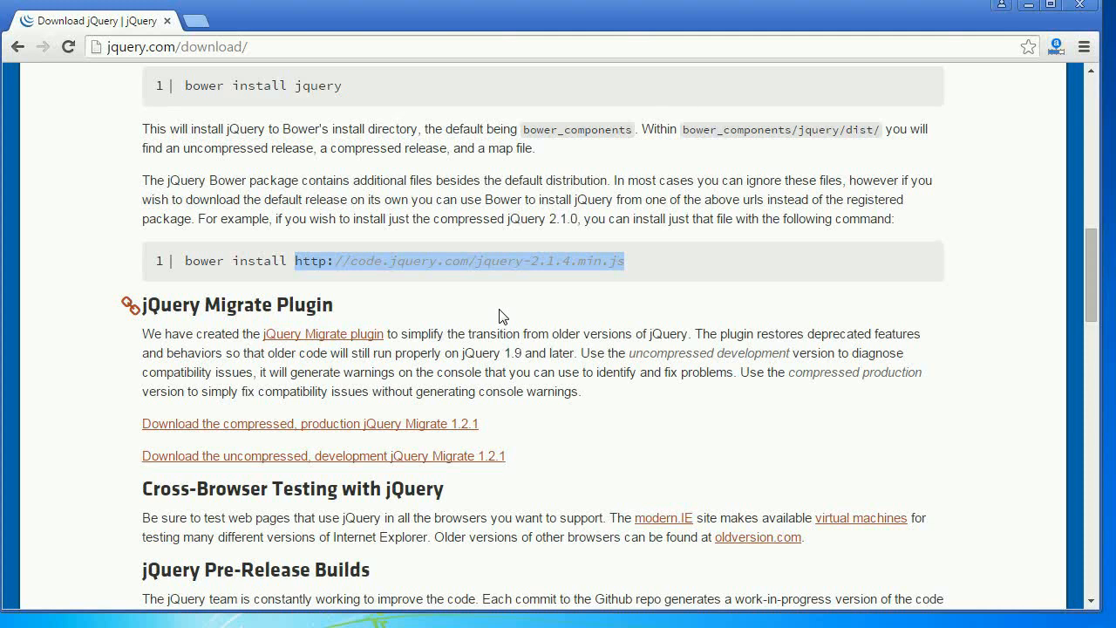
mouse_move(591, 289)
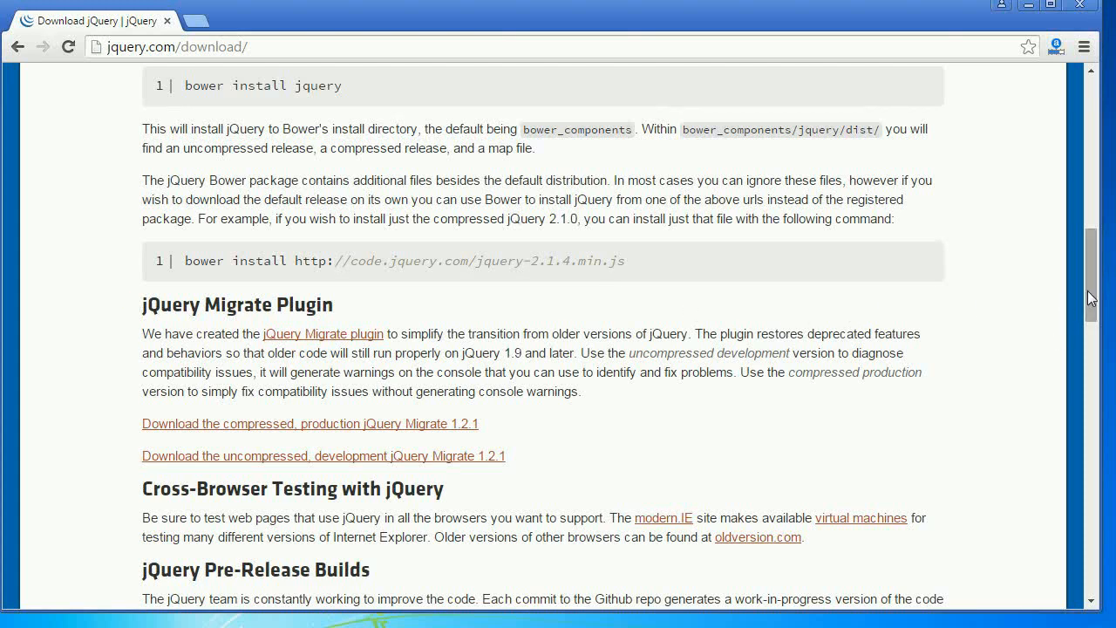
- Review the CDN script tags and About the Code section, then return to the page top
scroll(down, 3)
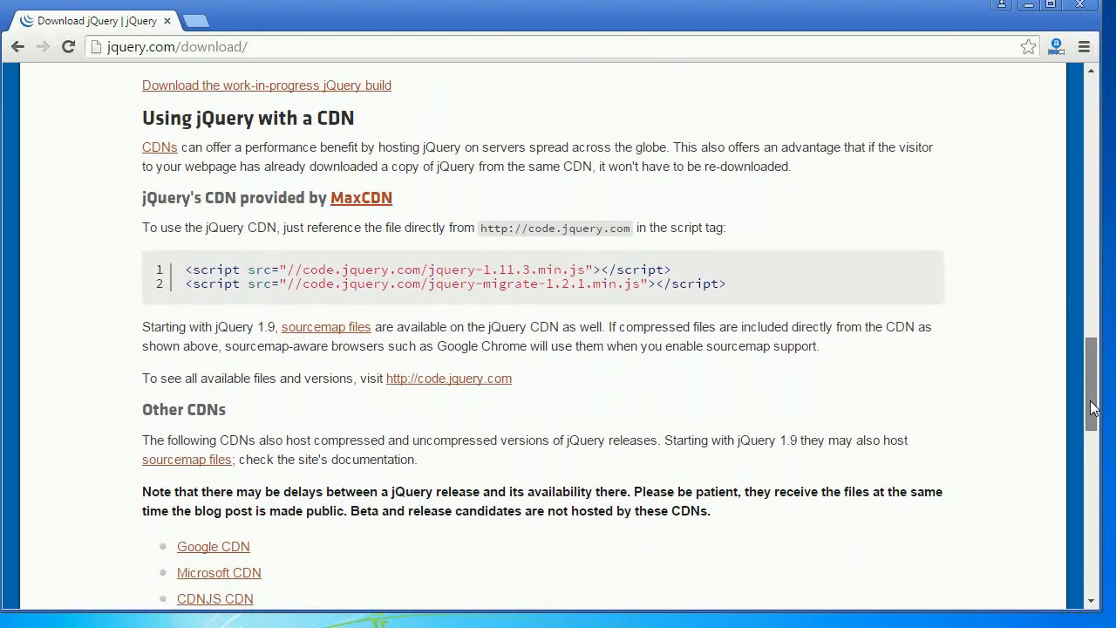
scroll(down, 3)
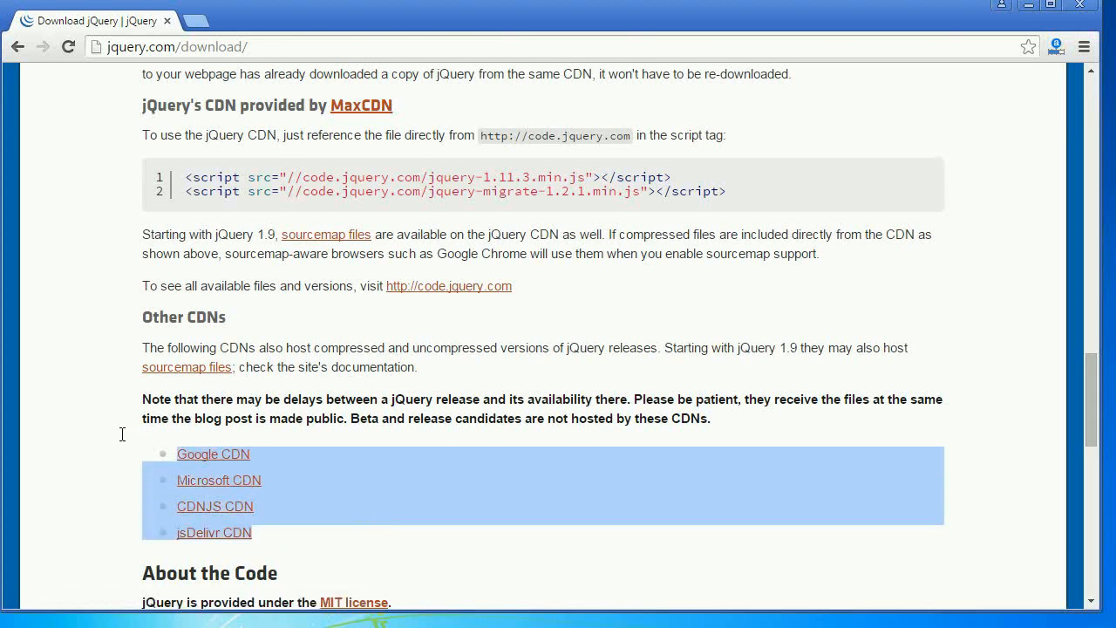
click(474, 490)
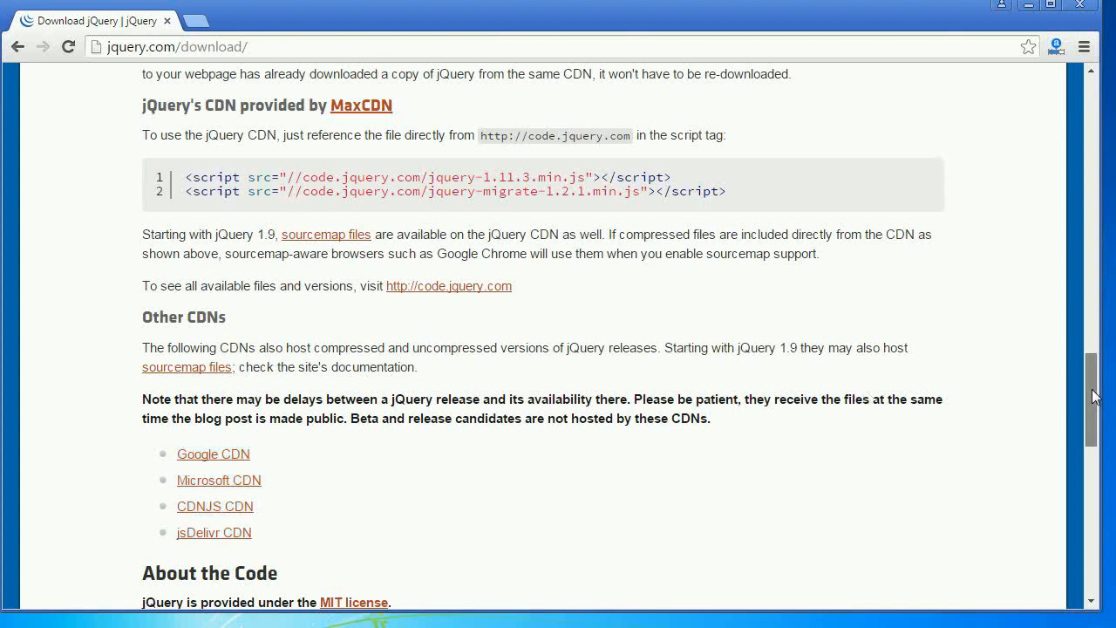
scroll(down, 3)
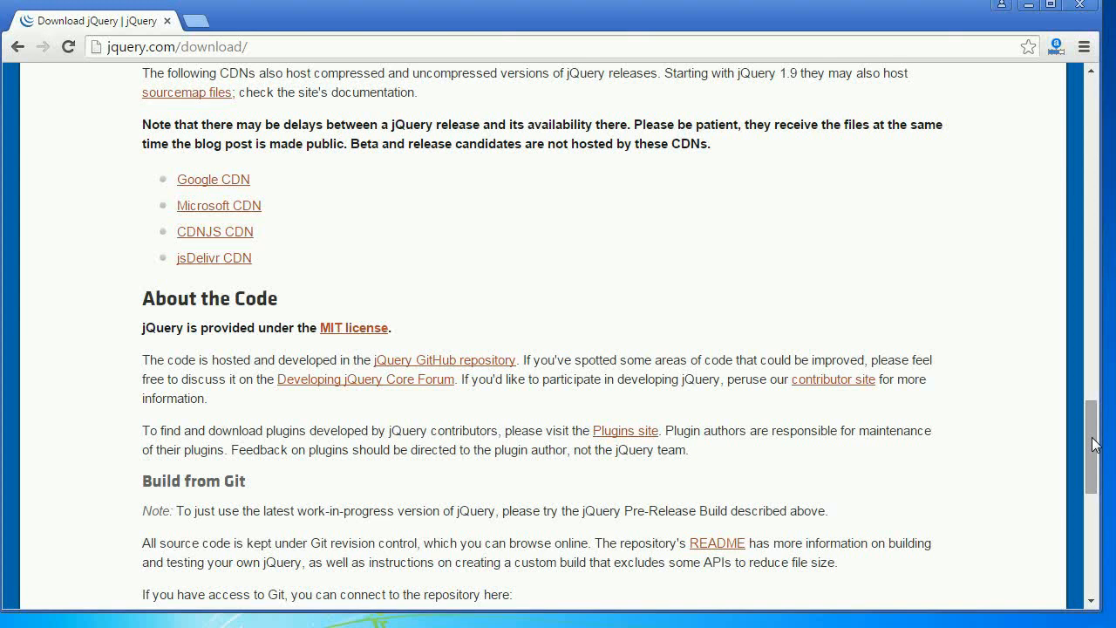
scroll(up, 3)
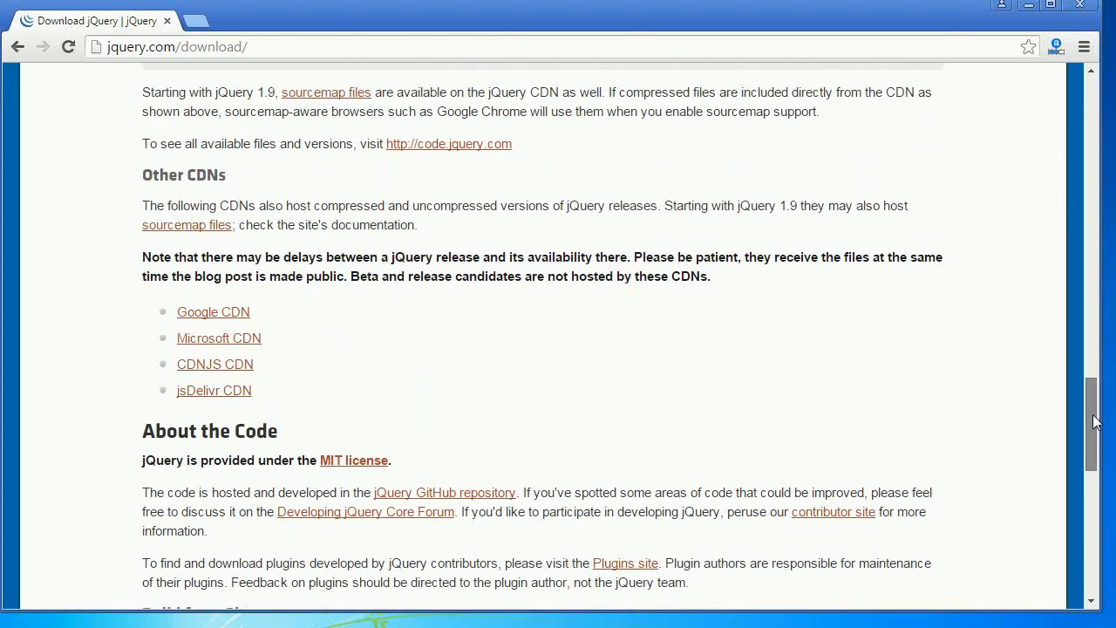
scroll(up, 3)
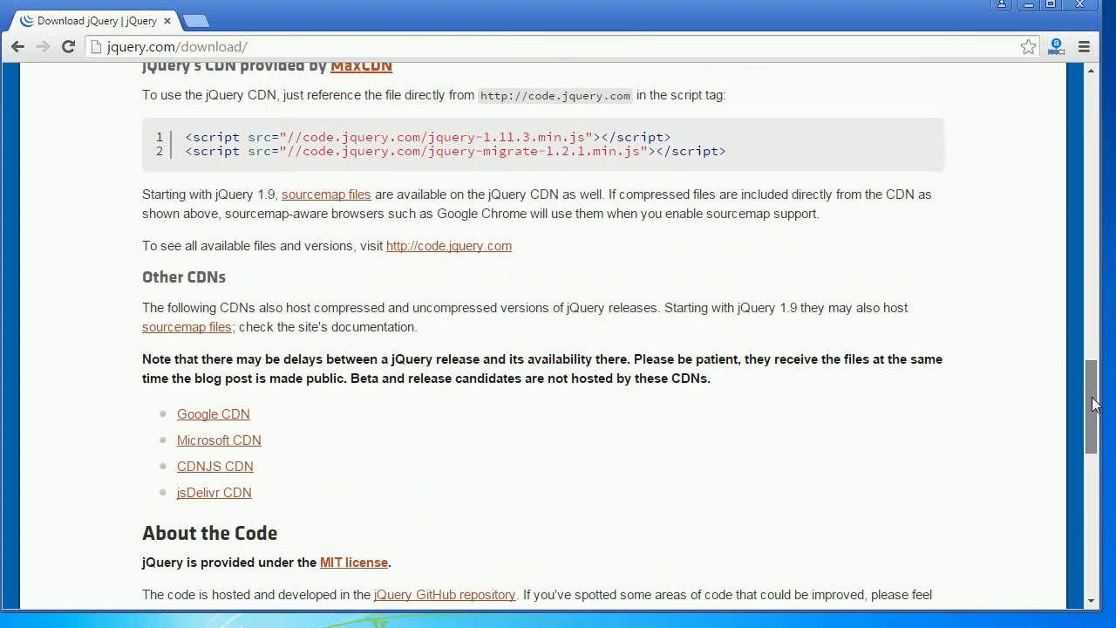
scroll(up, 3)
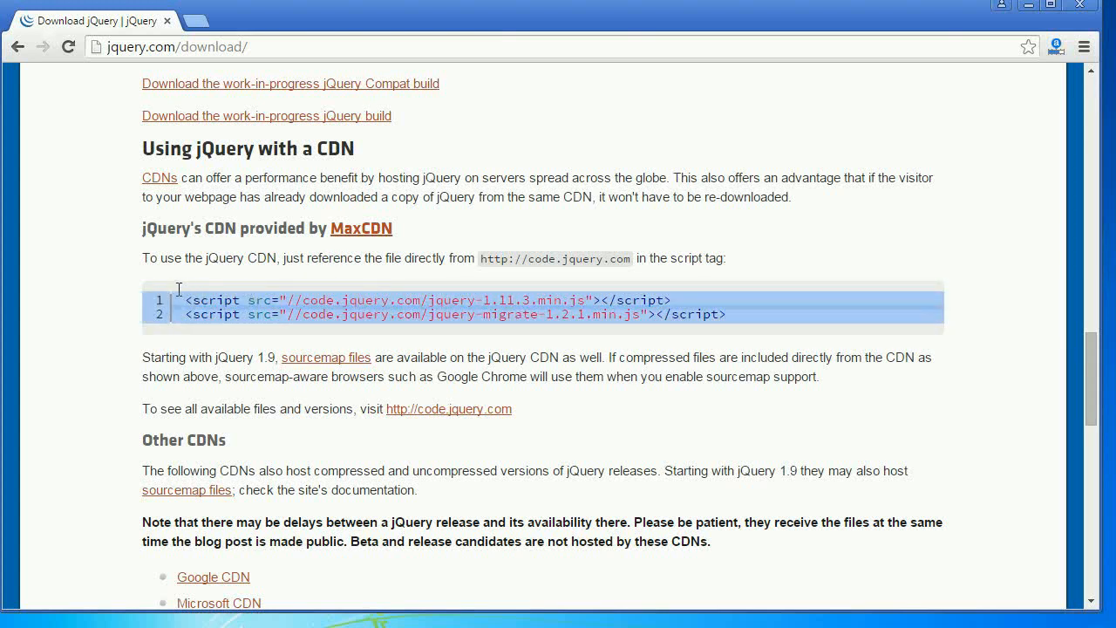
mouse_move(1070, 391)
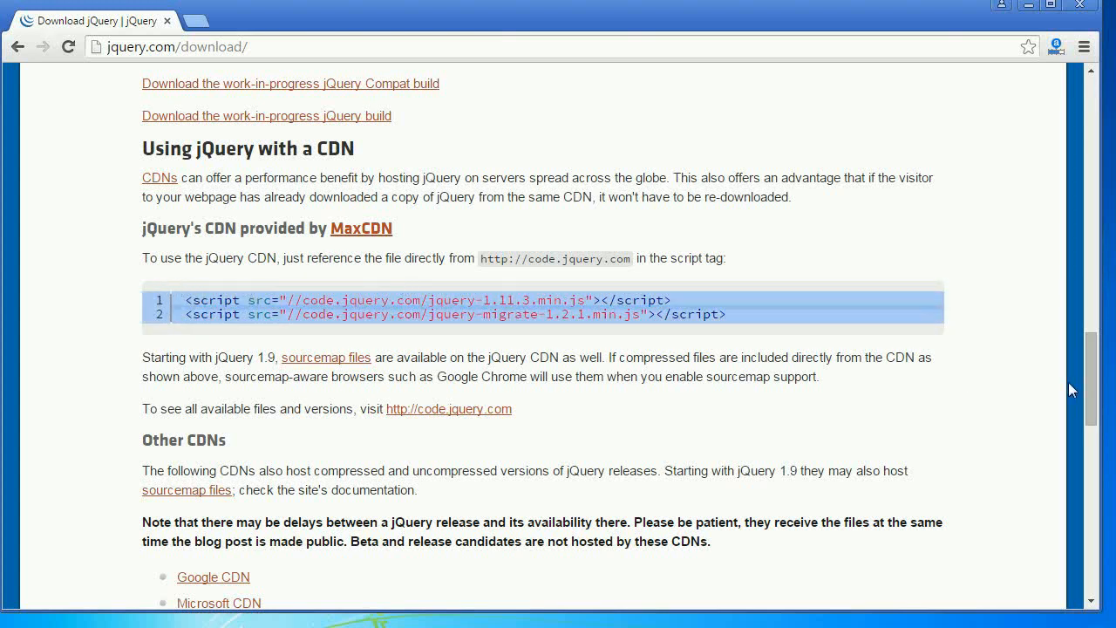
scroll(down, 3)
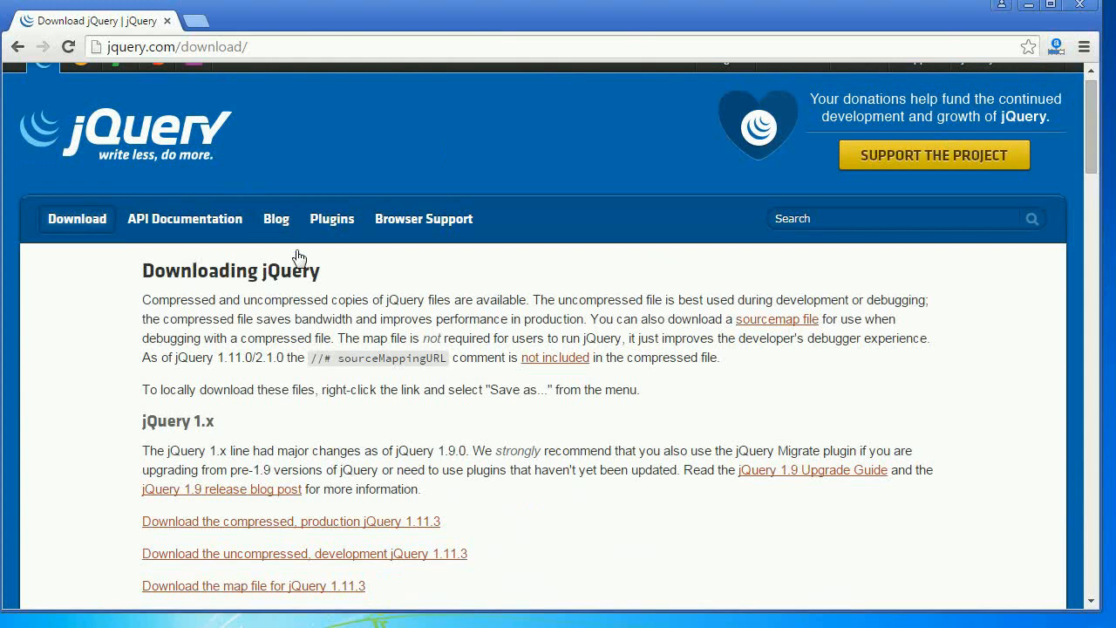
mouse_move(654, 230)
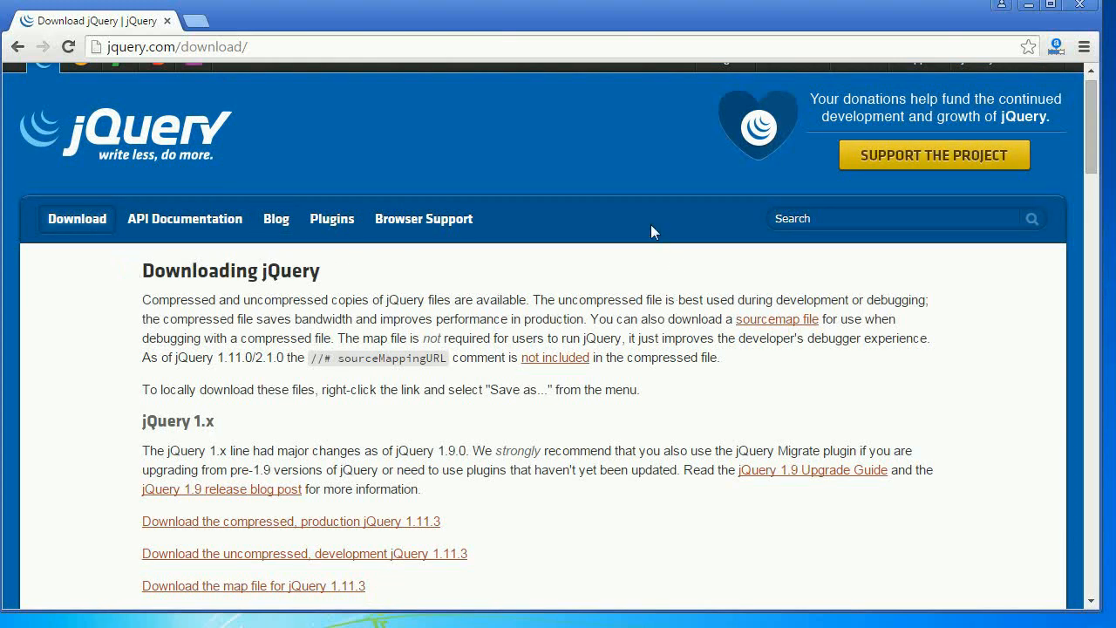
mouse_move(617, 251)
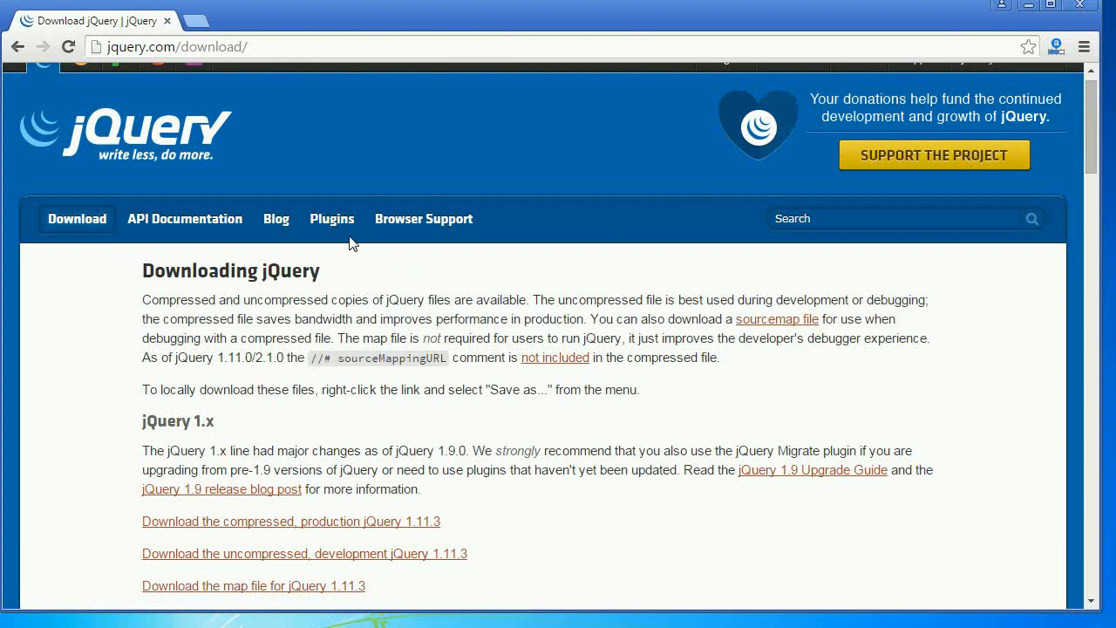
- Go to the jQuery Plugin Registry and pick the 'responsive' tag under Popular Tags
click(331, 220)
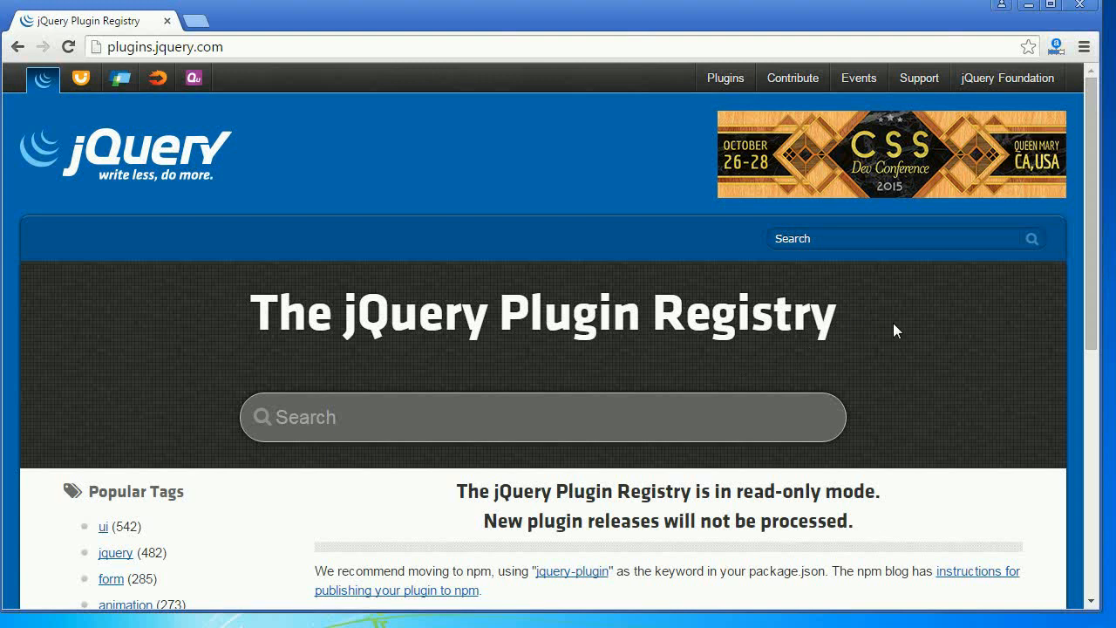
mouse_move(1085, 300)
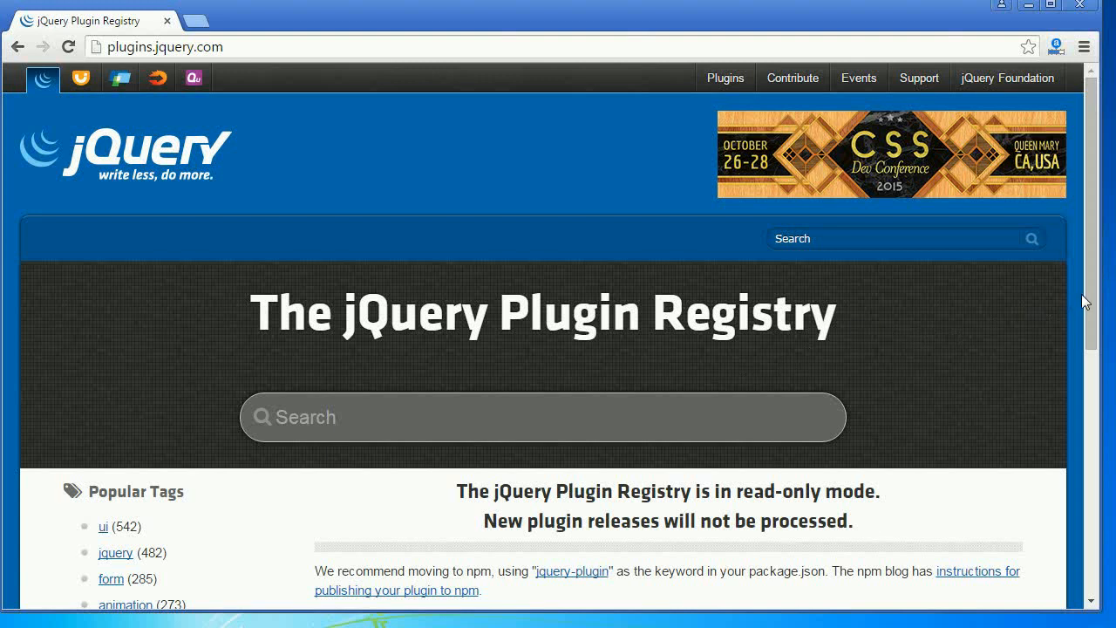
scroll(down, 3)
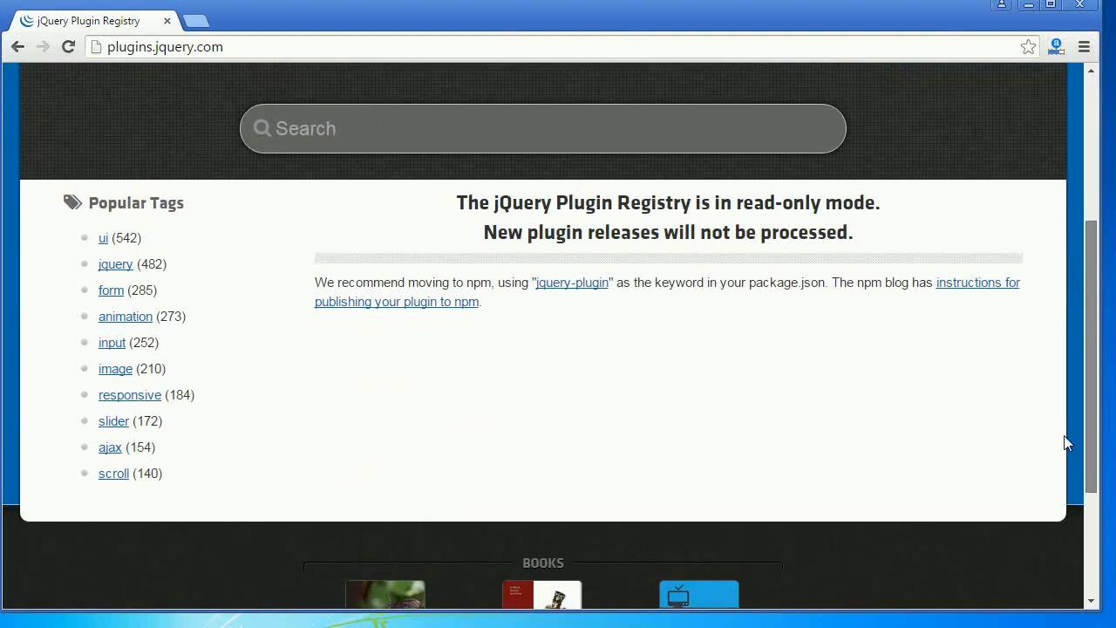
scroll(up, 3)
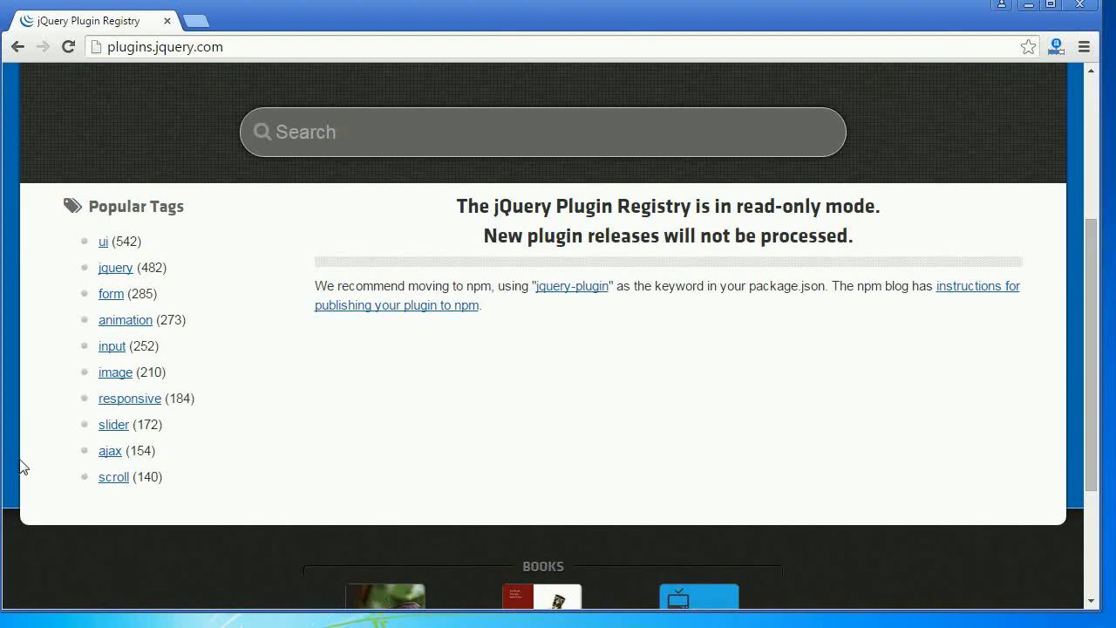
mouse_move(129, 398)
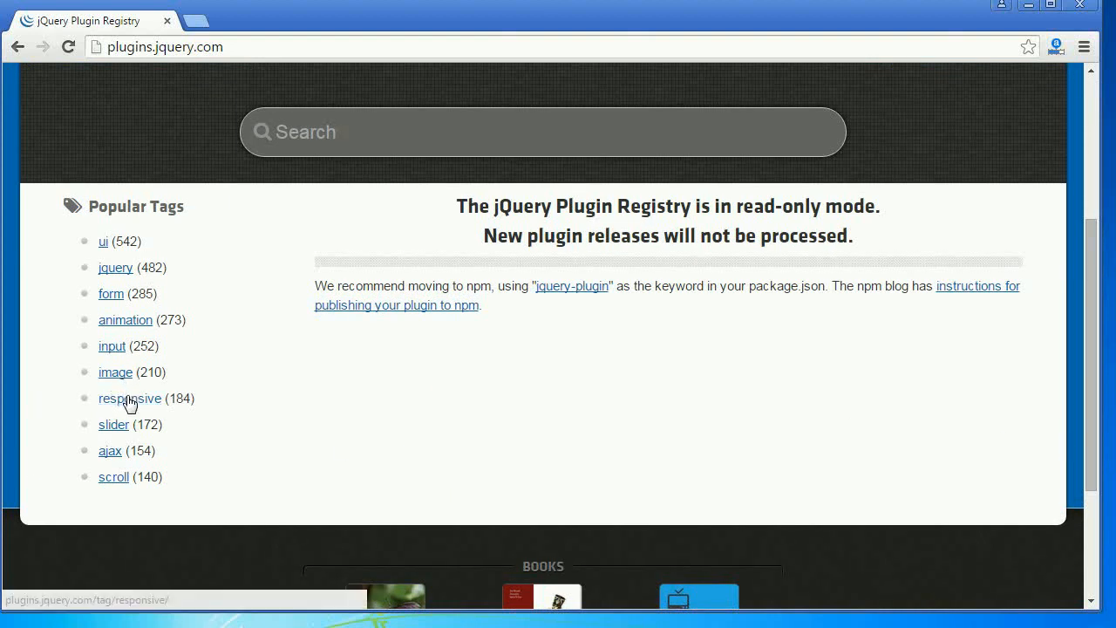
mouse_move(112, 345)
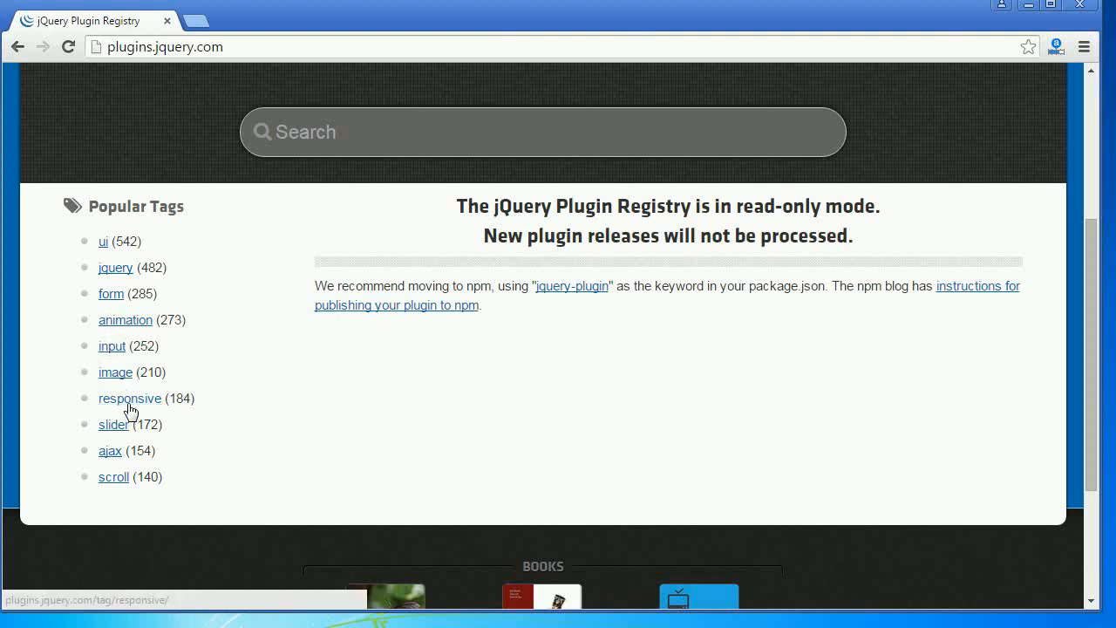
click(129, 398)
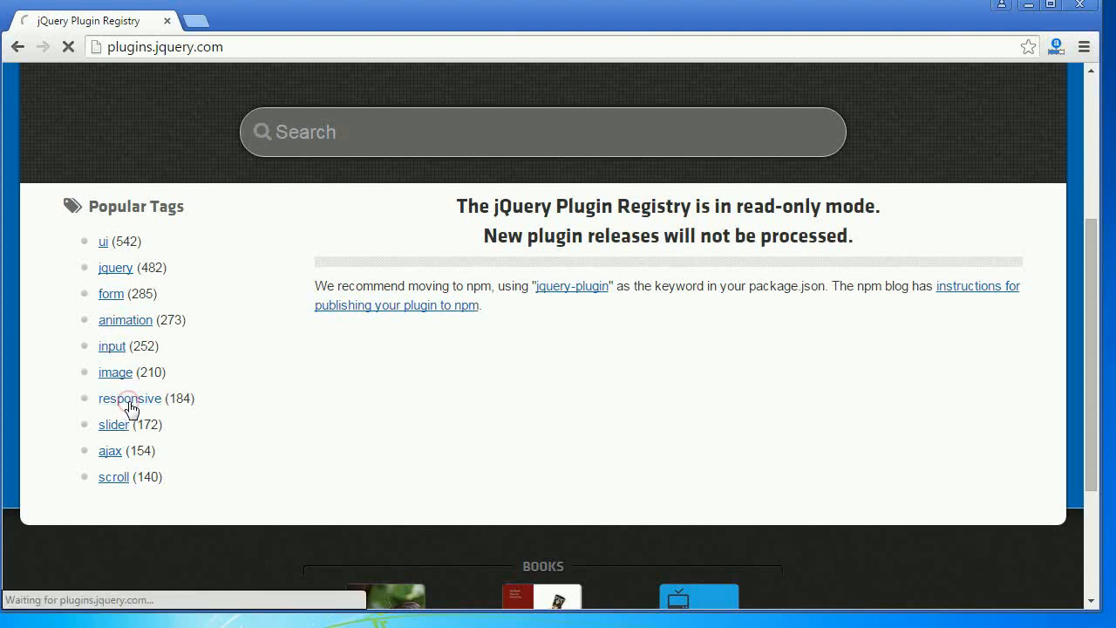
- From the responsive tag listing, view the slick carousel plugin page and its Versions list
click(129, 398)
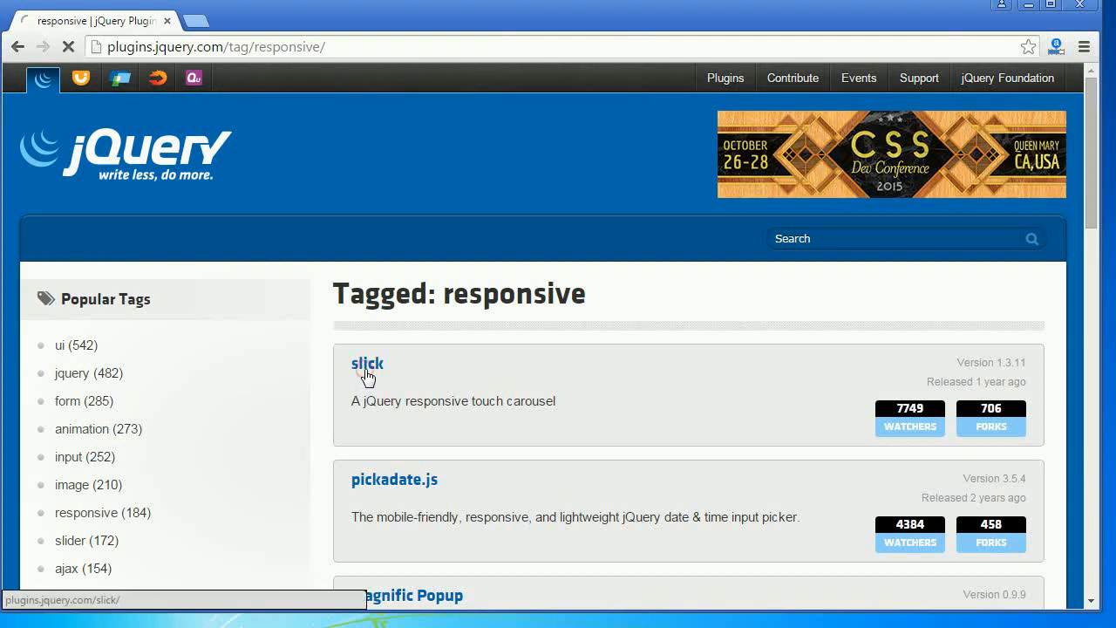
click(366, 363)
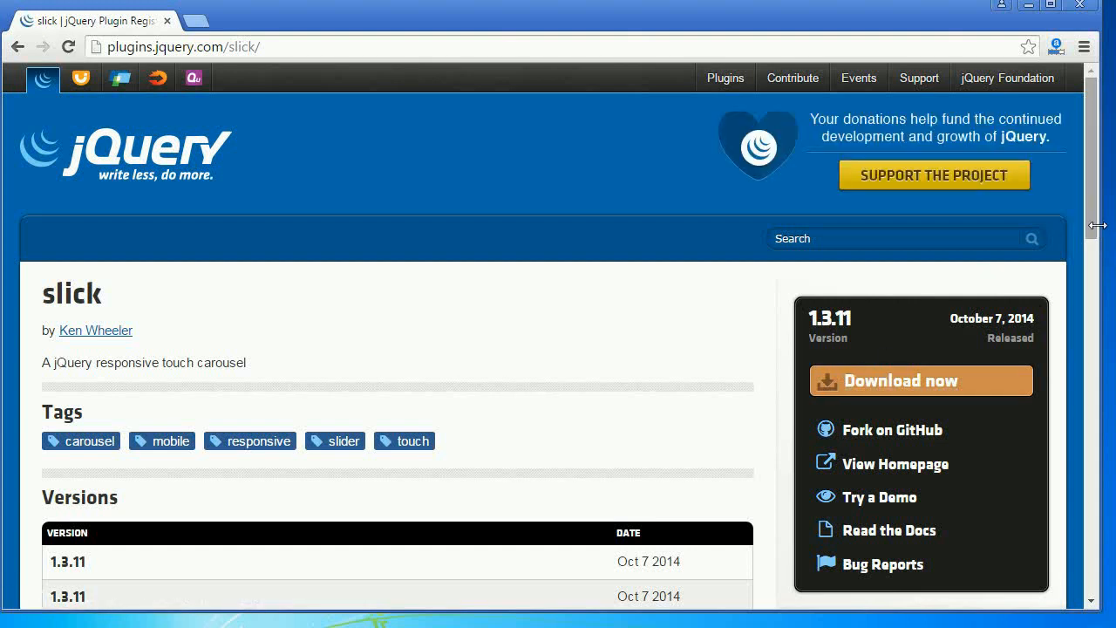
scroll(down, 3)
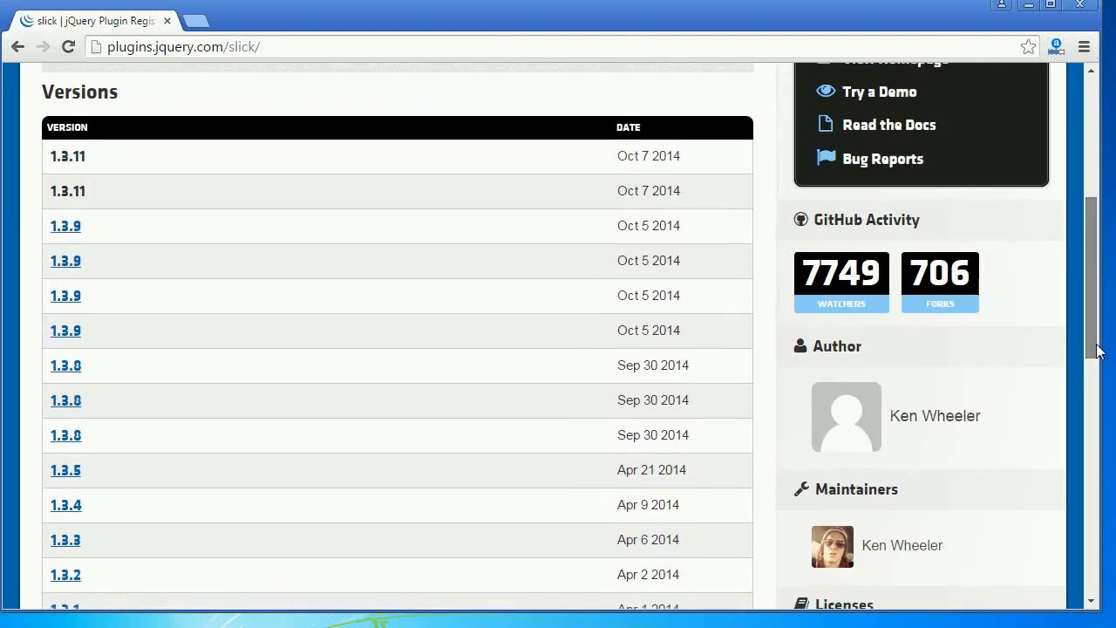
scroll(up, 3)
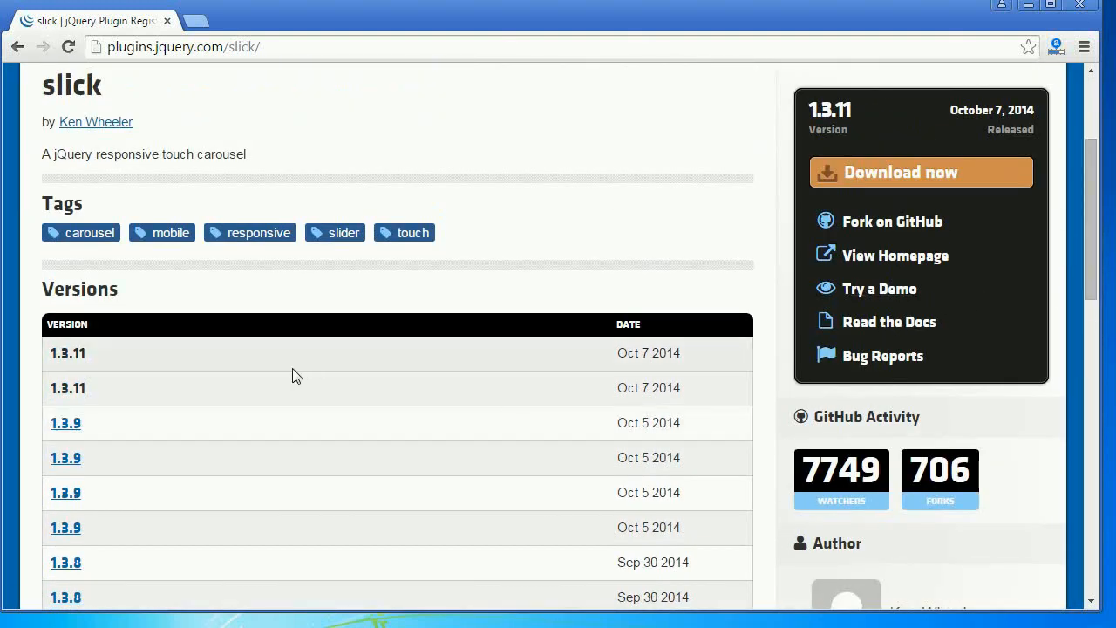
mouse_move(879, 289)
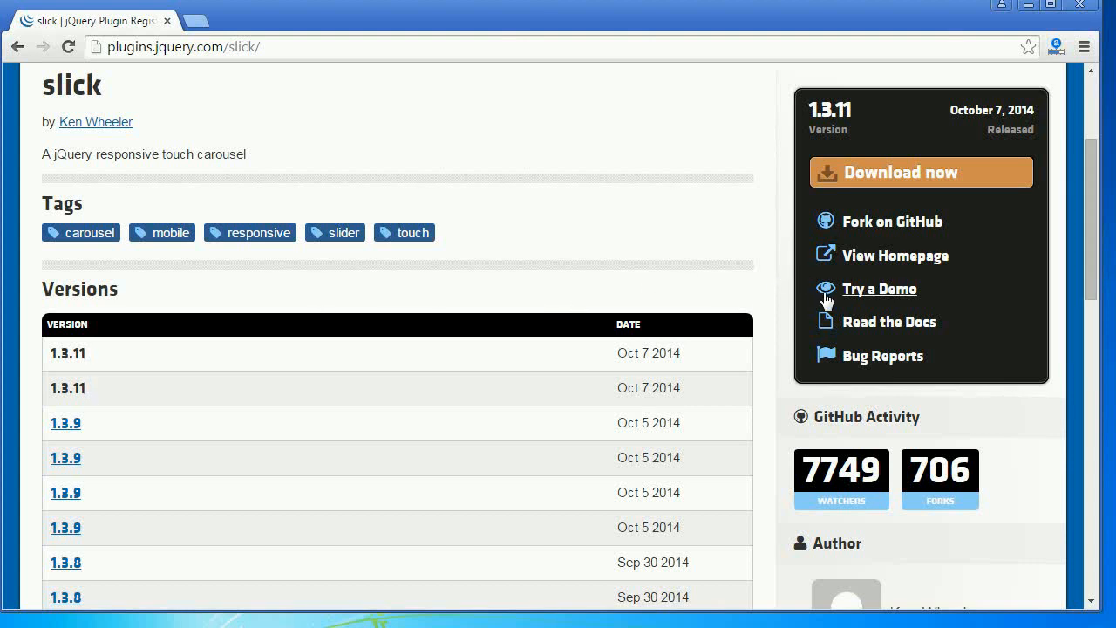
click(879, 289)
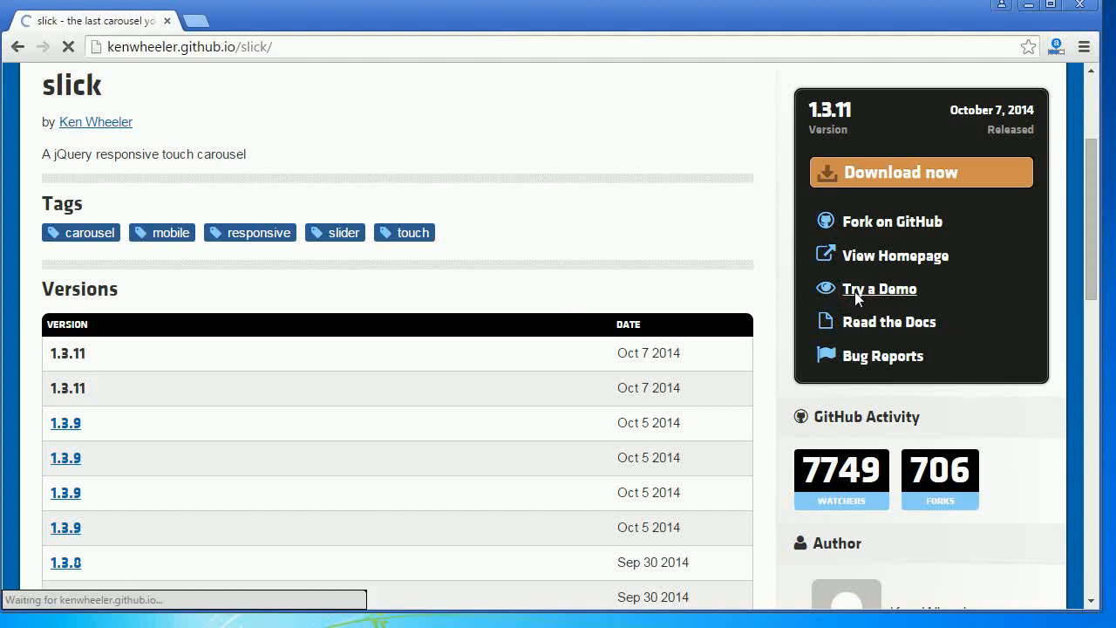
click(879, 290)
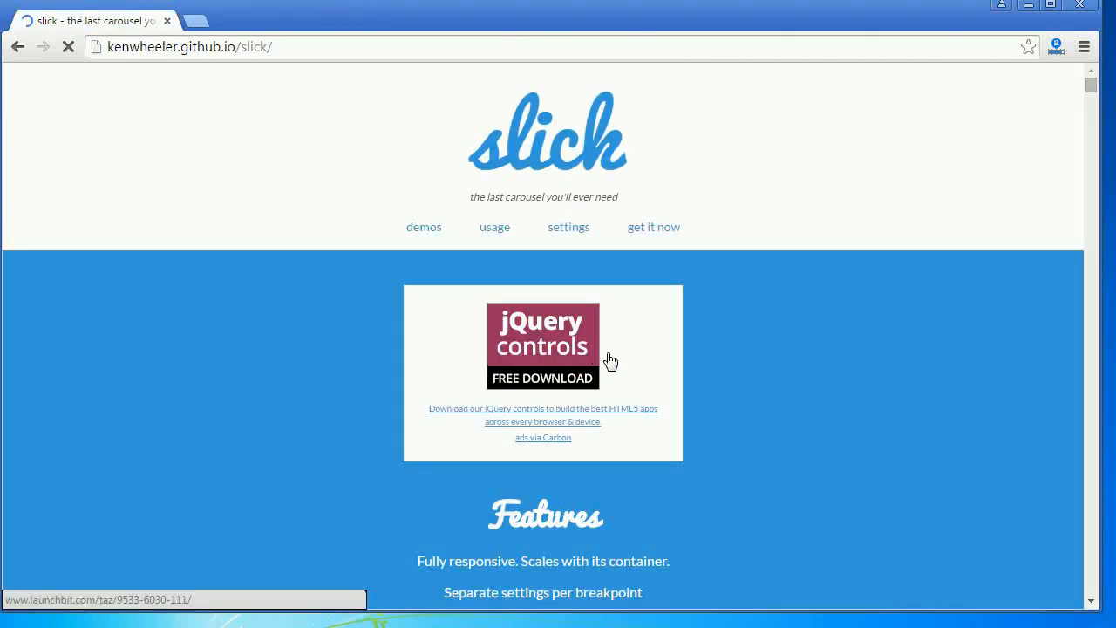
mouse_move(1085, 111)
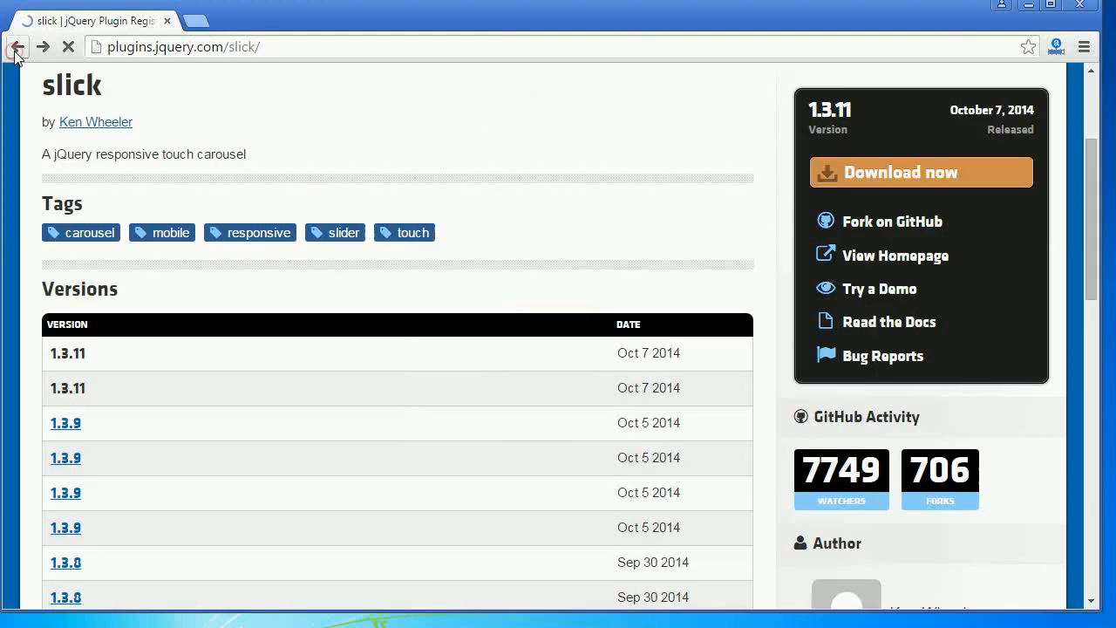
- Return to the 'Tagged: responsive' listing from the slick plugin page
click(258, 232)
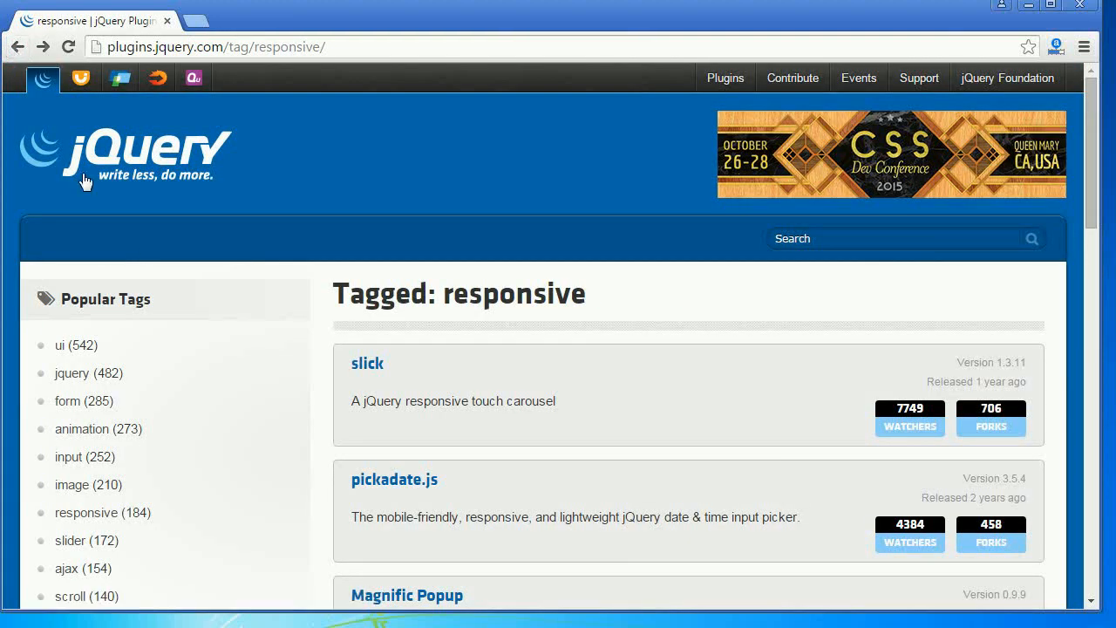
mouse_move(148, 248)
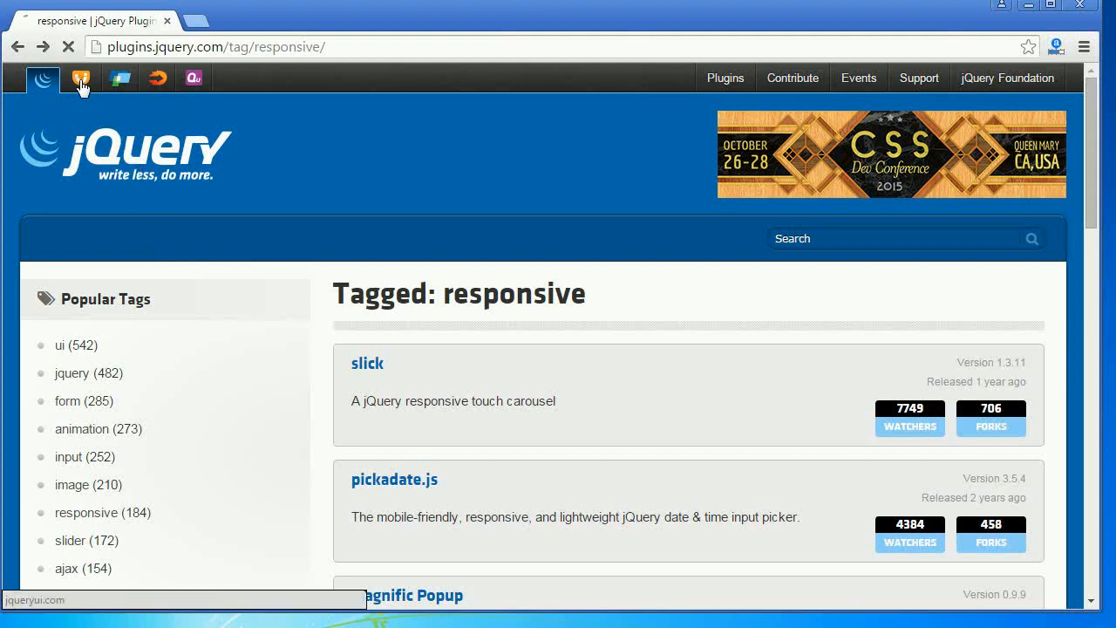
- Go to the jQuery UI site and view its What's New and Dive In sections
click(80, 77)
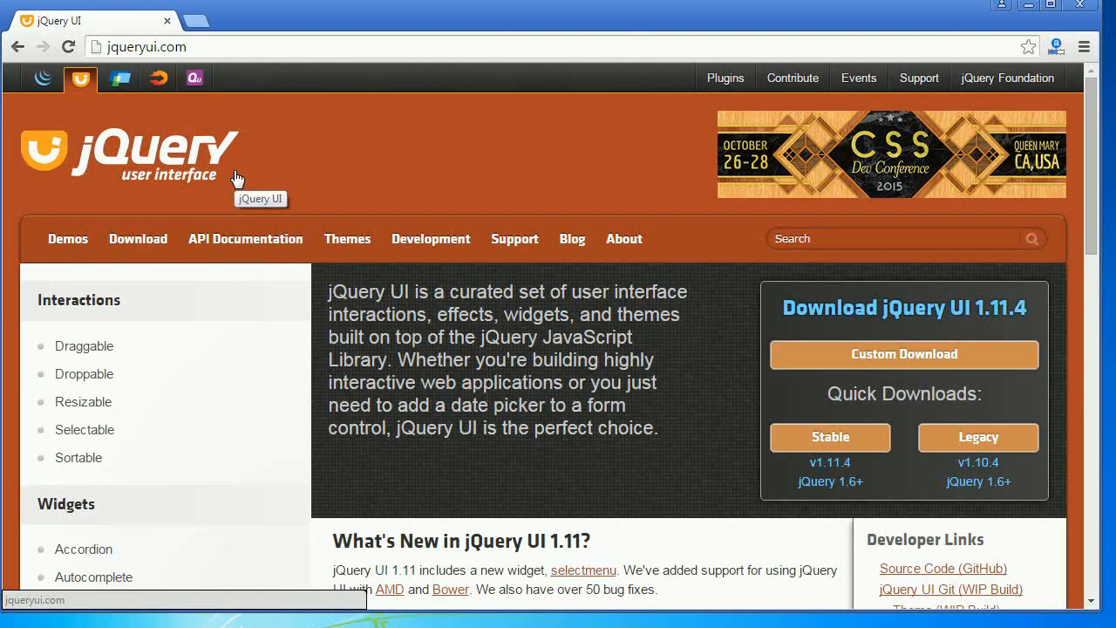
mouse_move(70, 77)
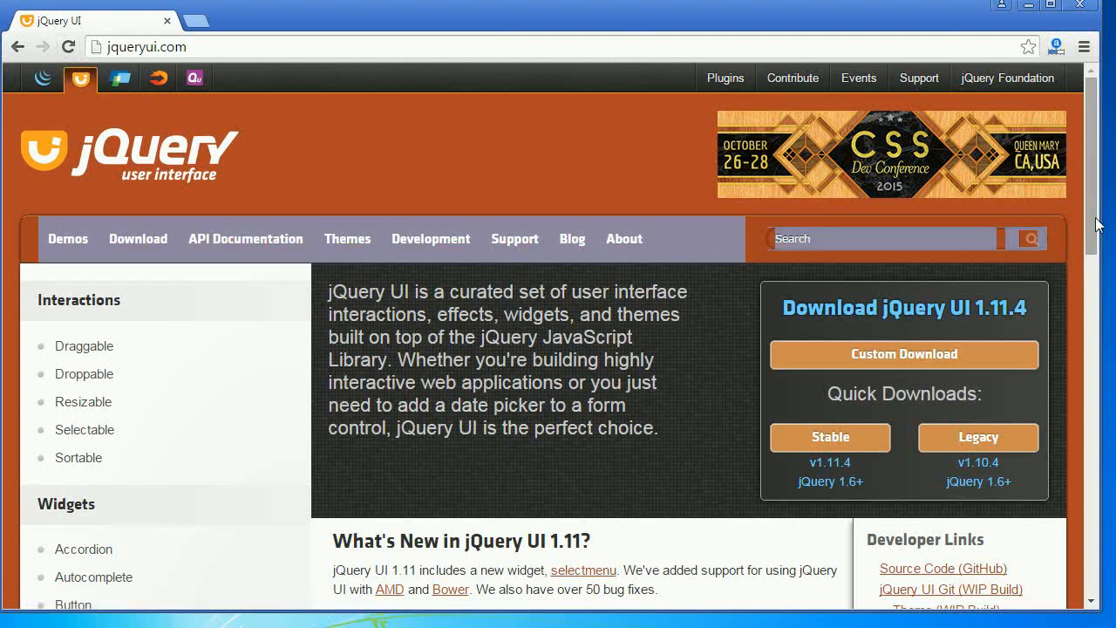
scroll(down, 3)
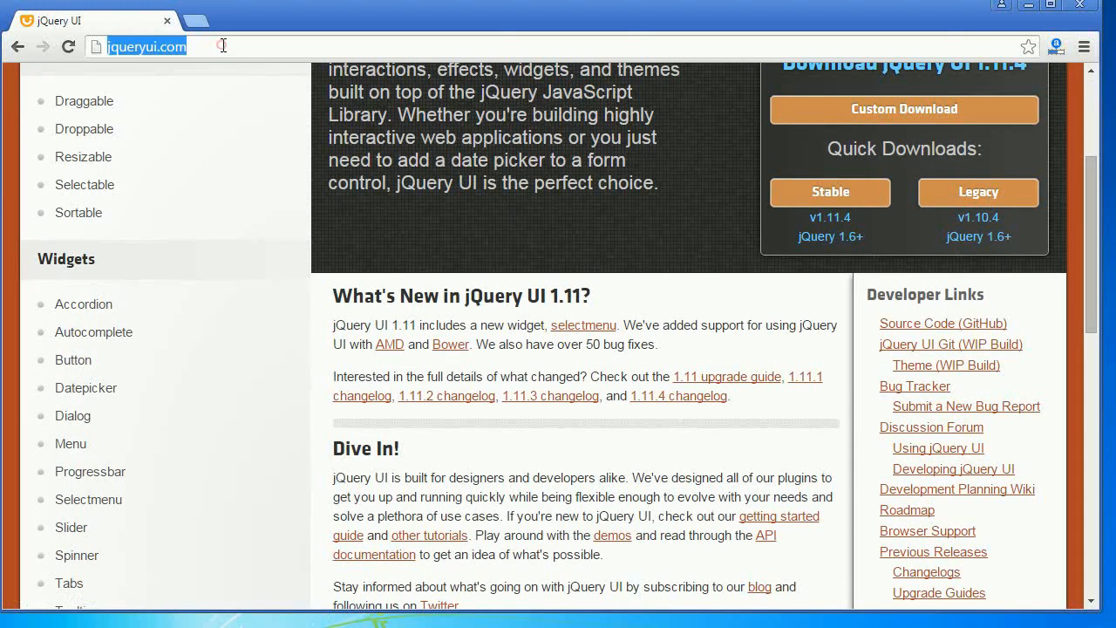
mouse_move(94, 332)
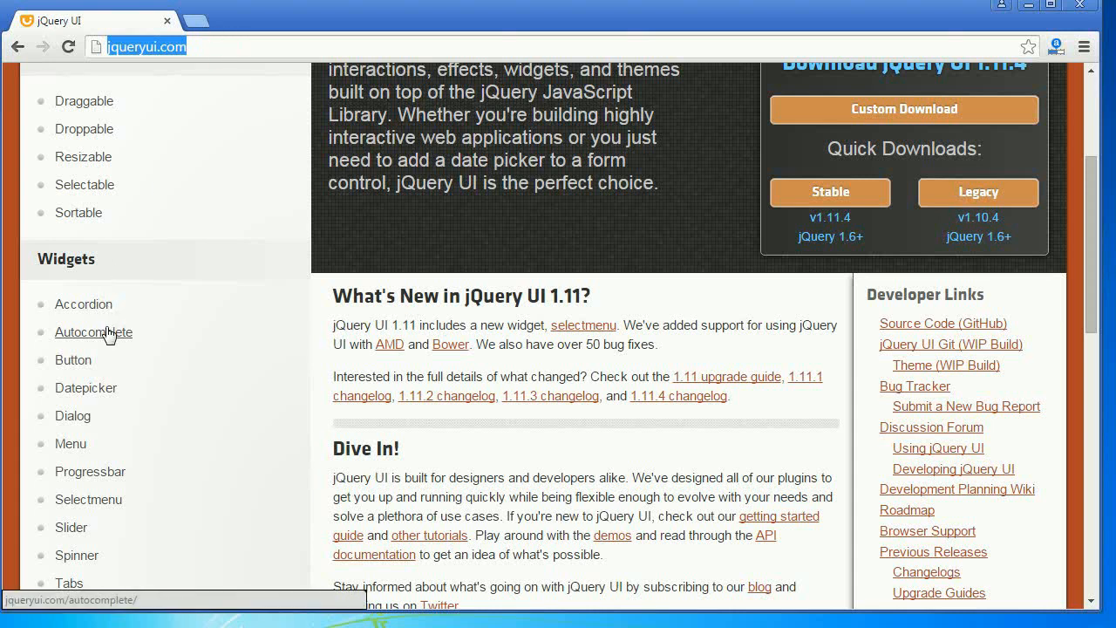
- View the Accordion widget demo with Section 3 expanded and read its description
click(84, 304)
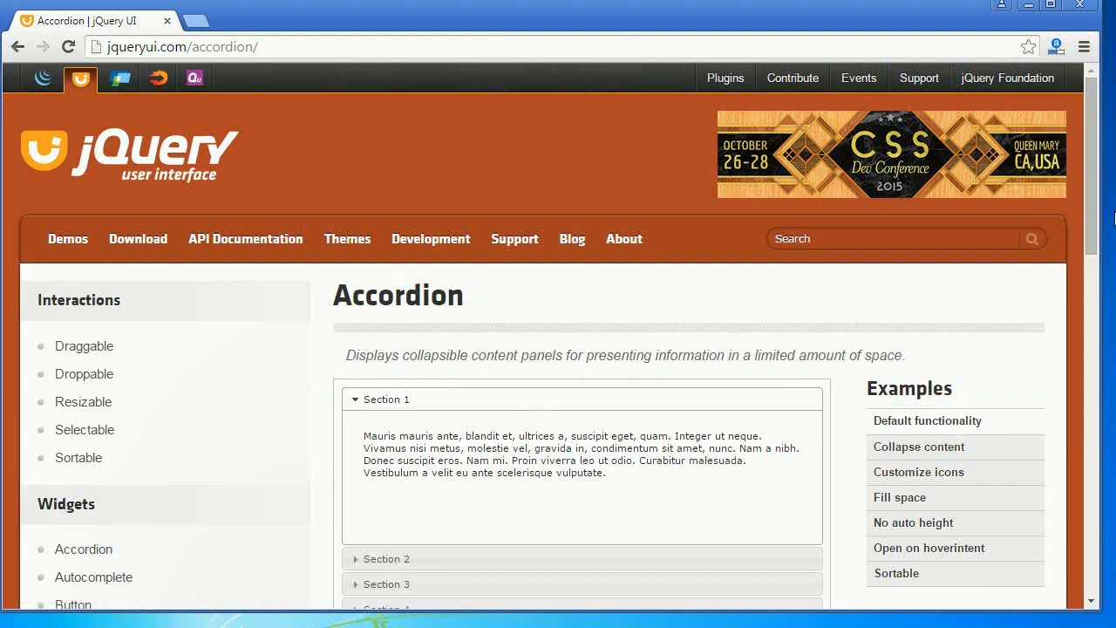
scroll(down, 3)
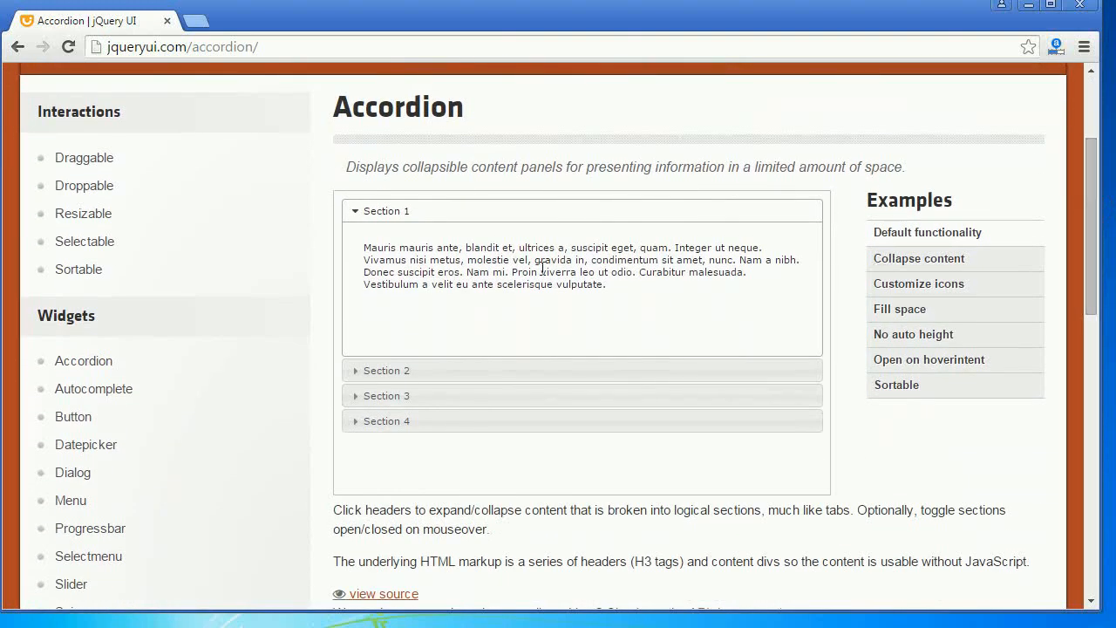
mouse_move(492, 397)
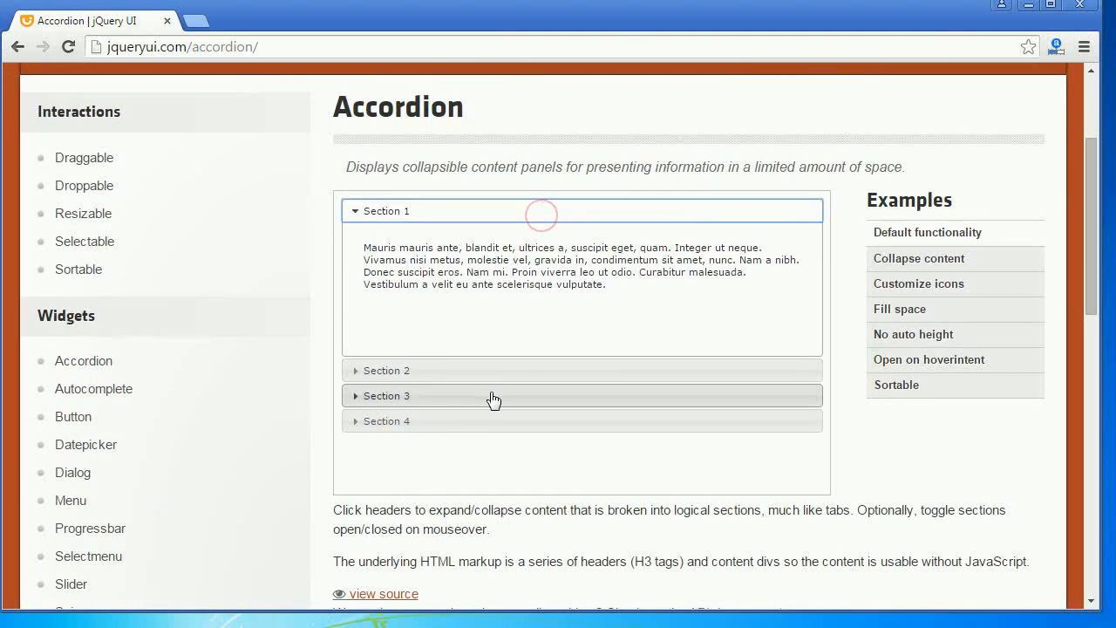
click(387, 395)
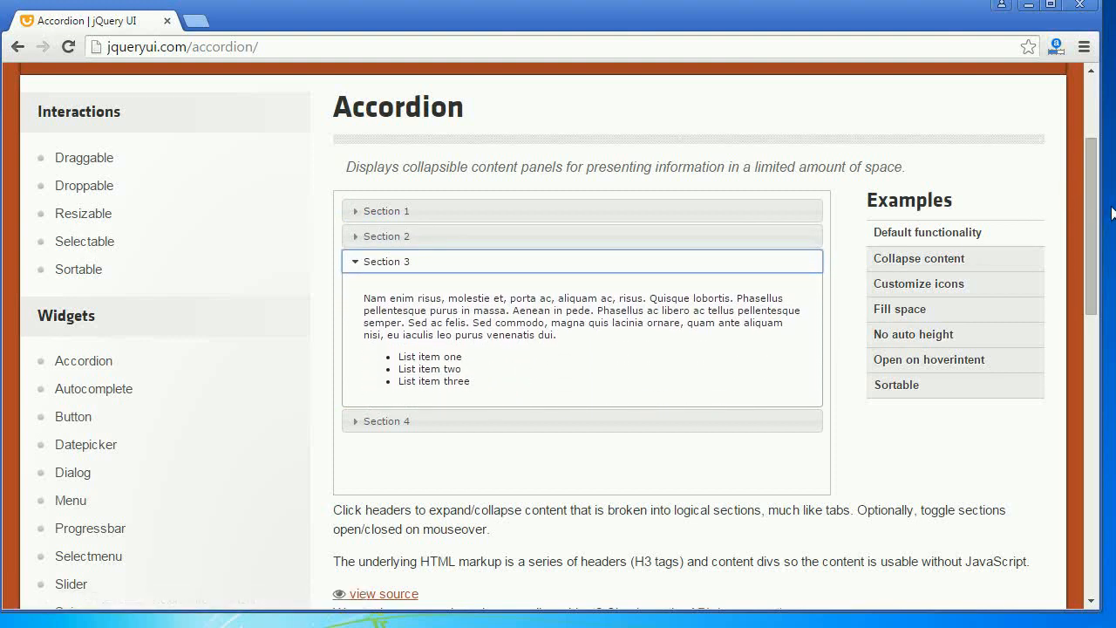
scroll(down, 3)
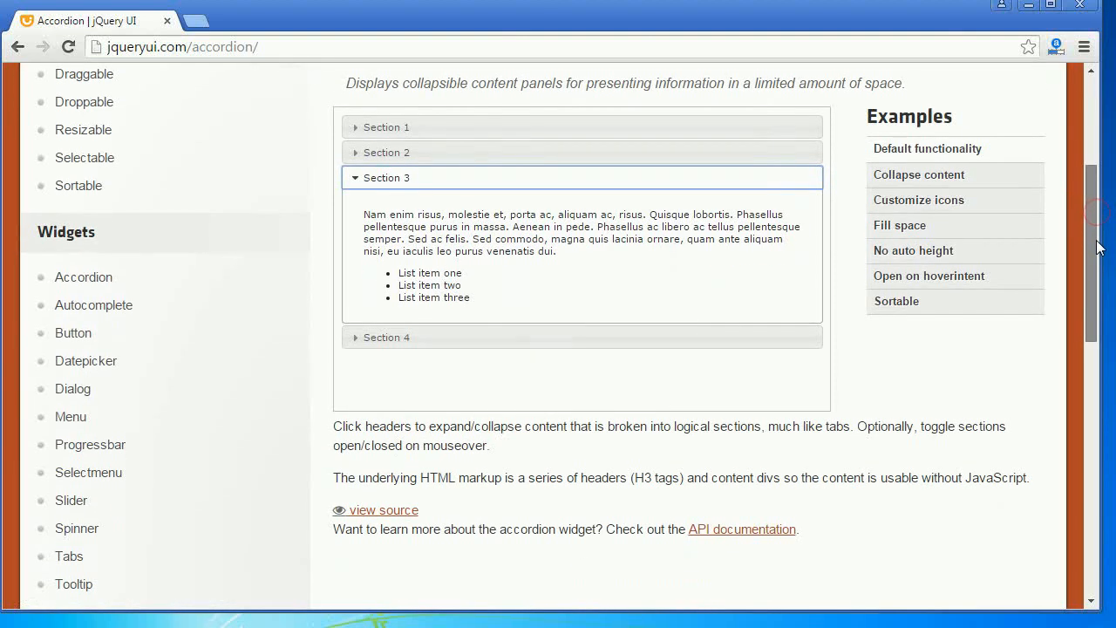
scroll(down, 3)
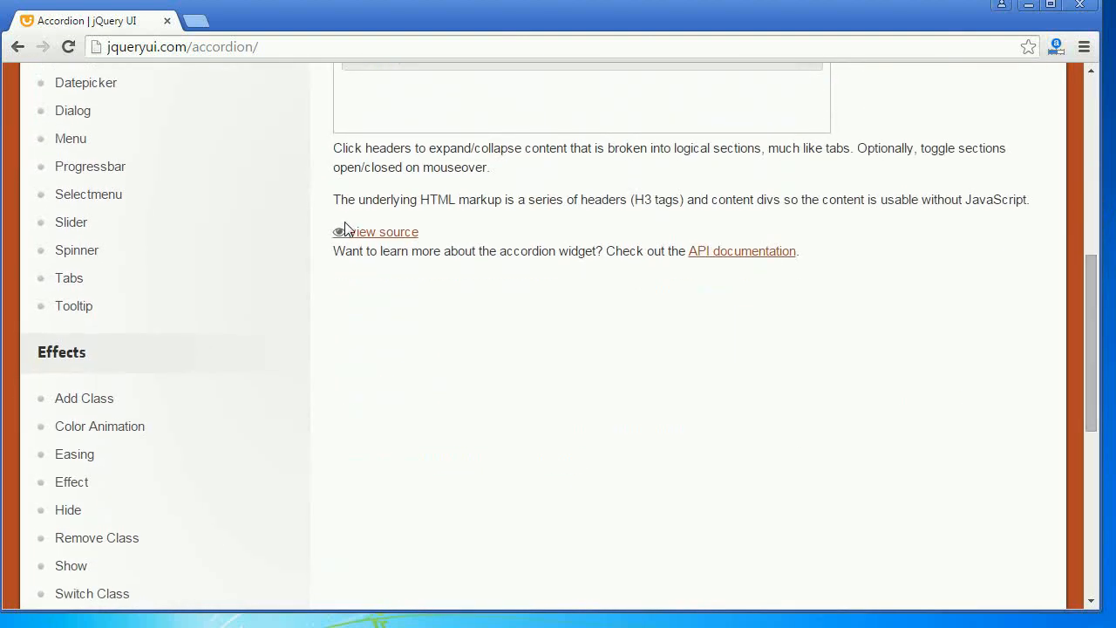
- Show the Accordion demo's source with the accordion() script and section markup
click(383, 230)
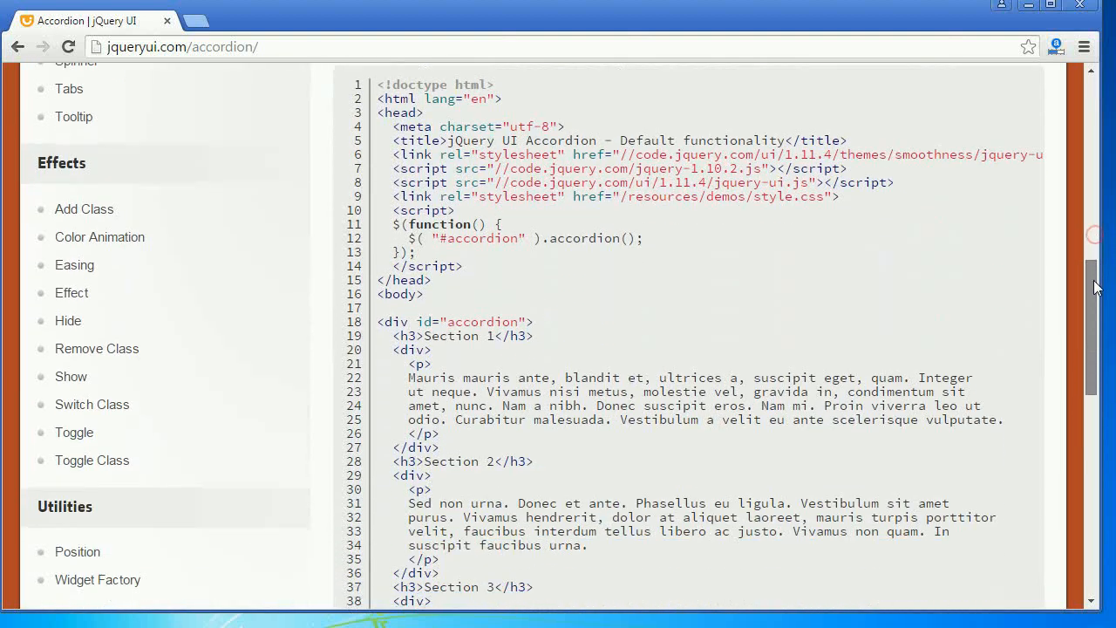
scroll(down, 3)
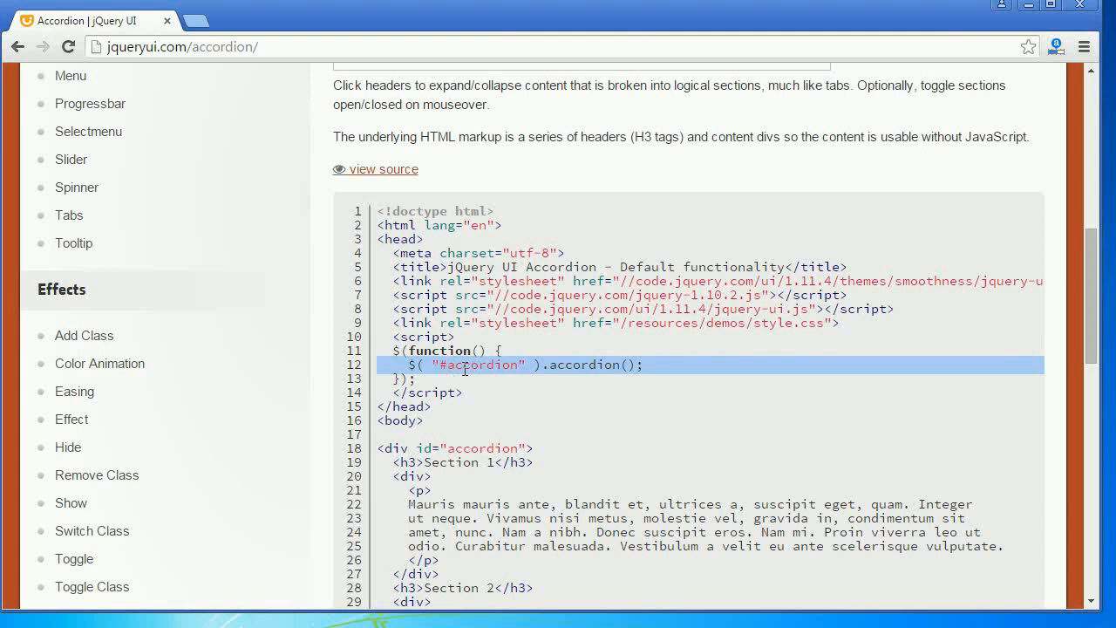
mouse_move(478, 359)
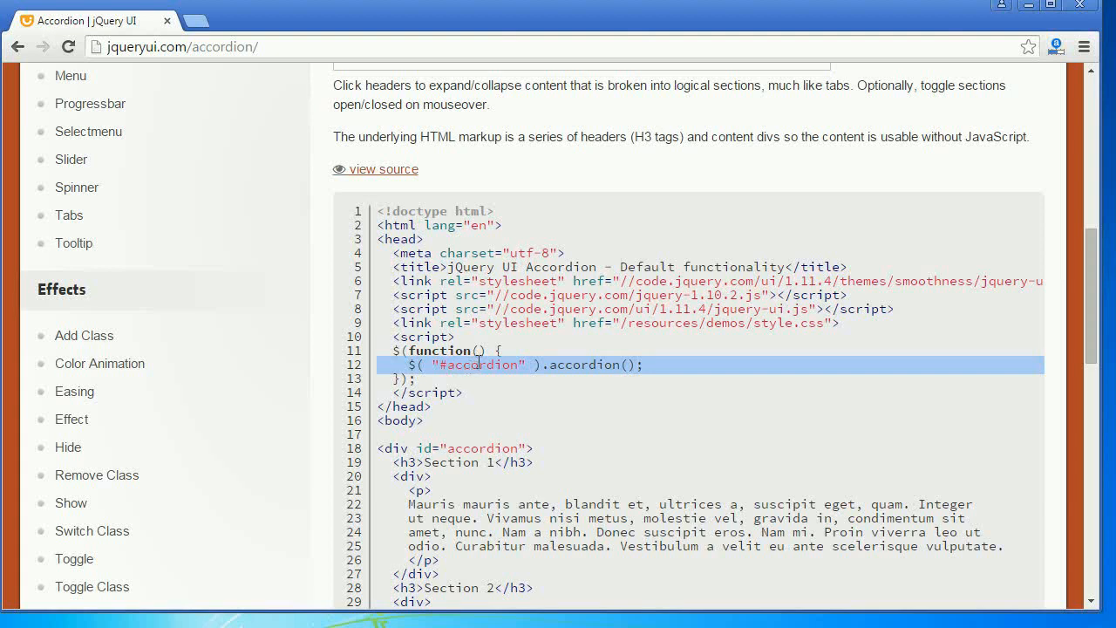
- Go back to the jqueryui.com home page and scroll up to its header
click(17, 46)
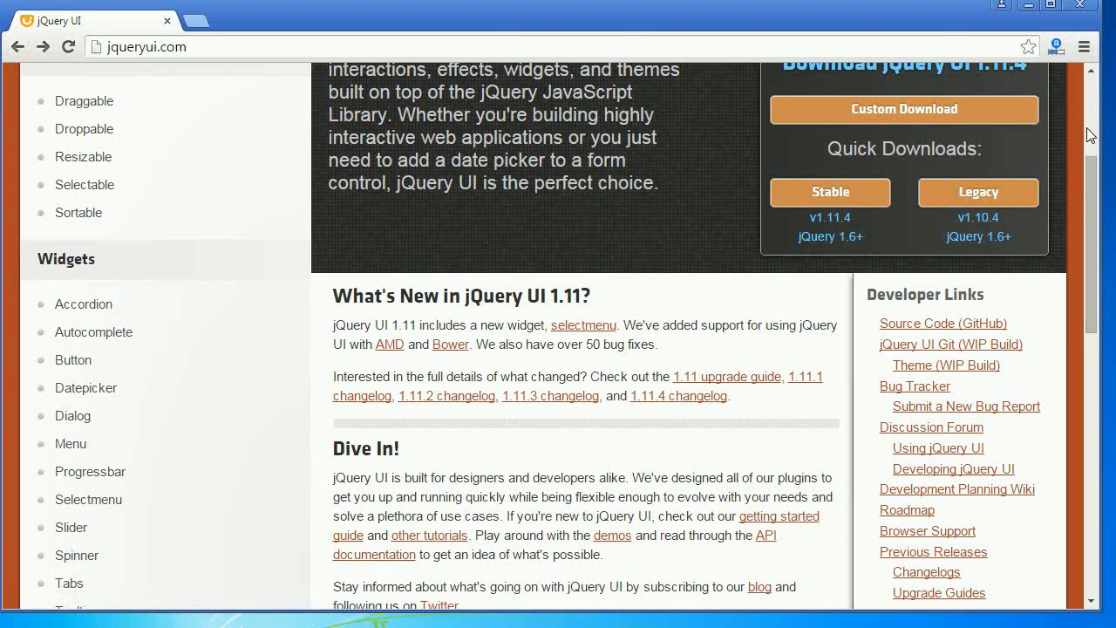
scroll(up, 3)
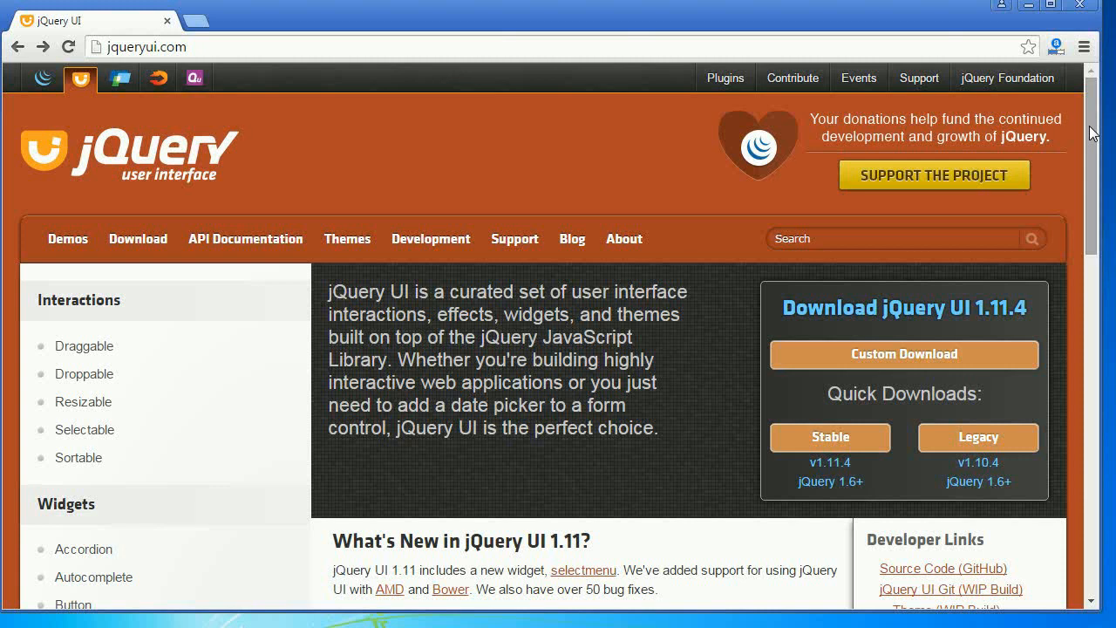
mouse_move(1073, 440)
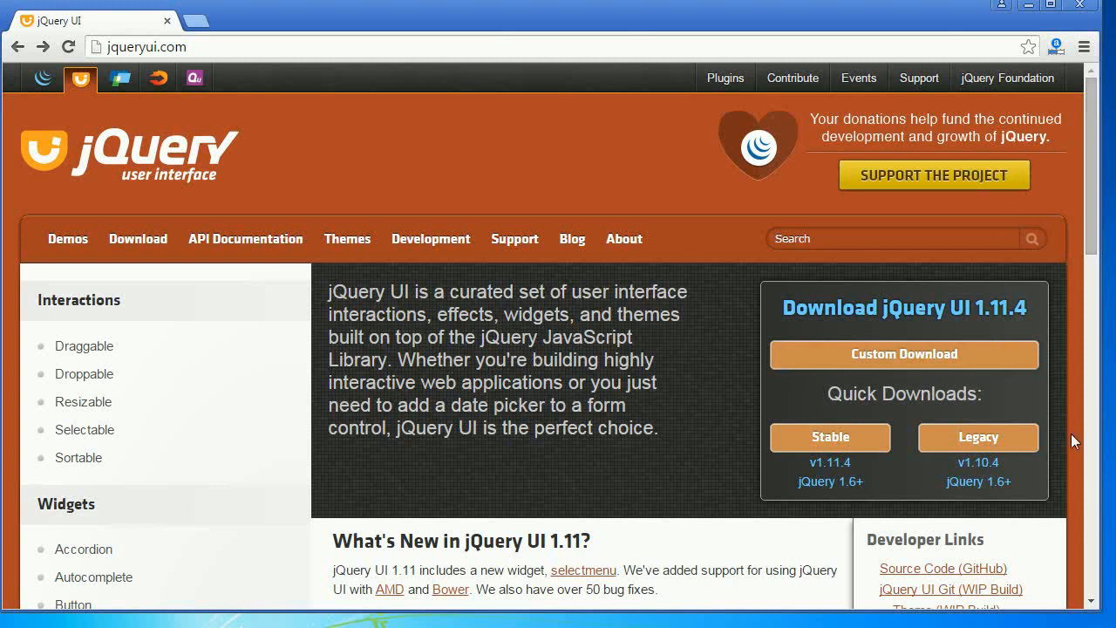